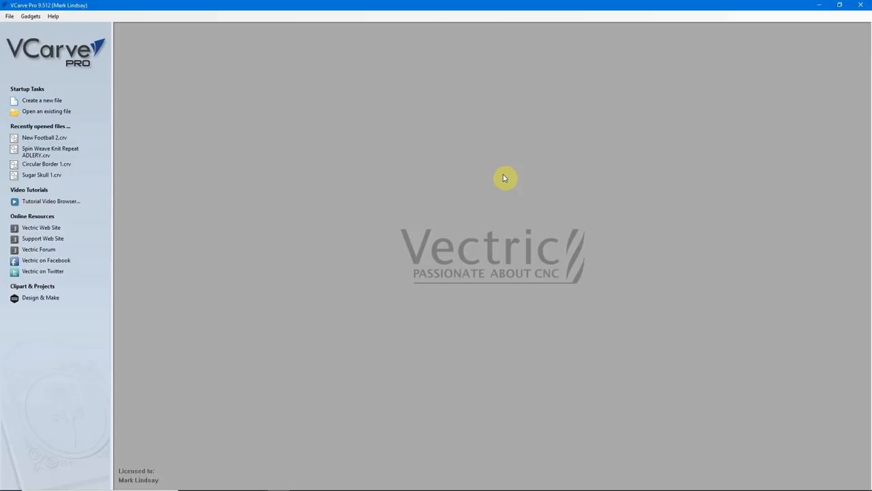
Bring up the Bosch 85608M keyhole bit spec sheet and cutter diagram in Photos.
click(257, 482)
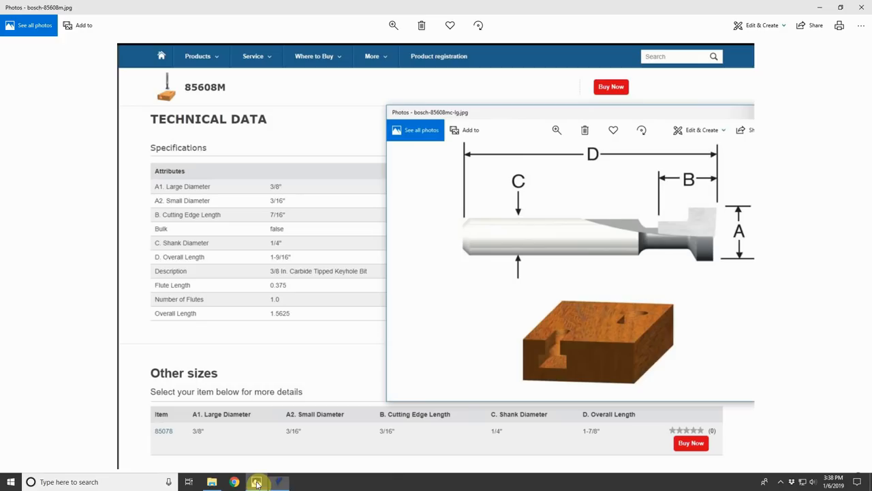
click(257, 482)
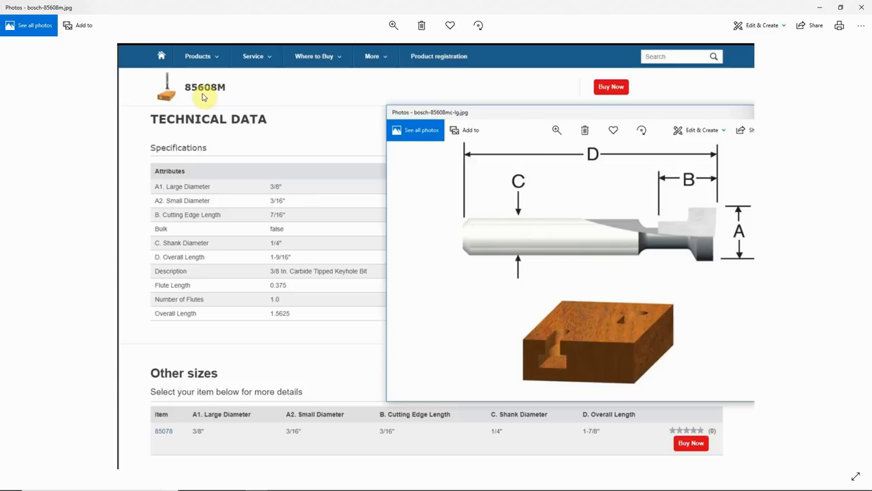
mouse_move(726, 242)
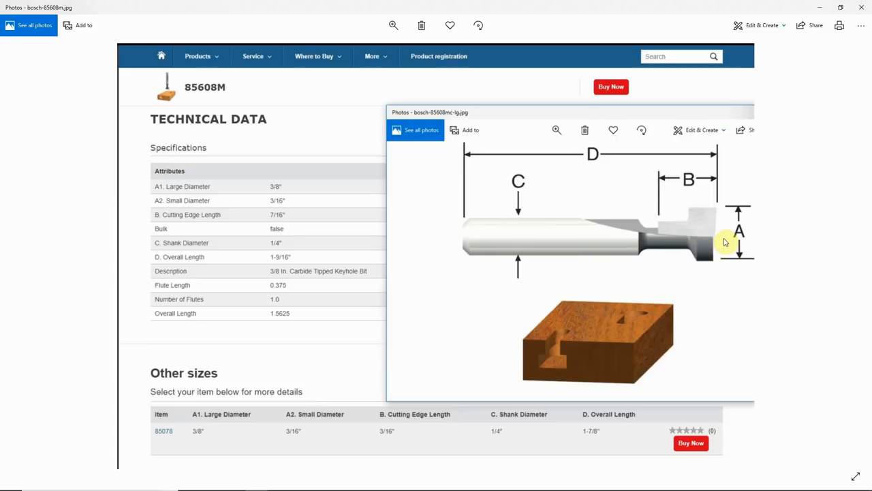
mouse_move(522, 235)
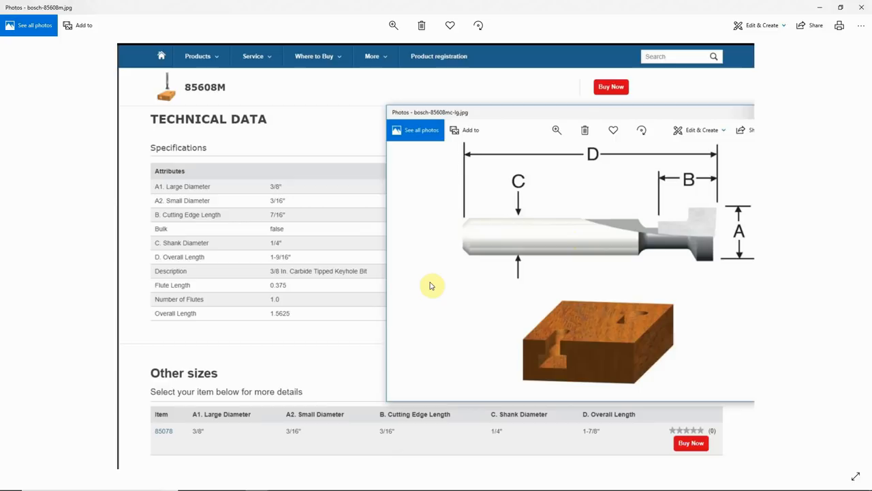
mouse_move(731, 169)
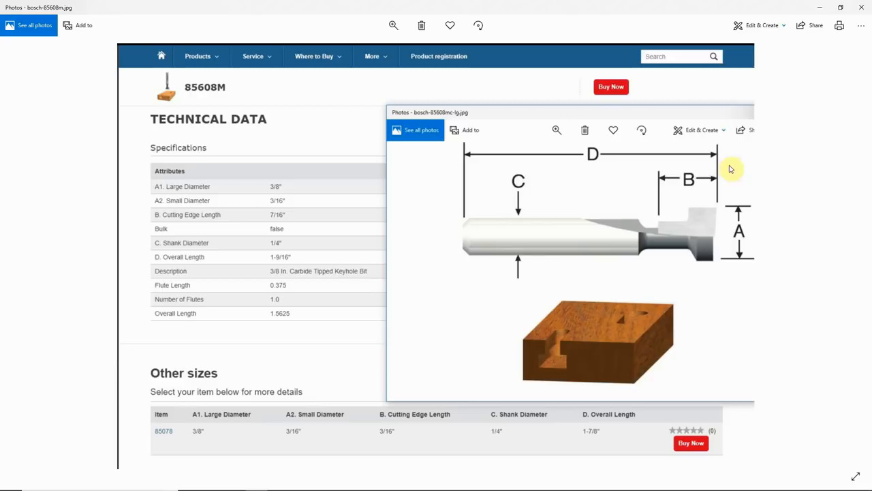
mouse_move(619, 292)
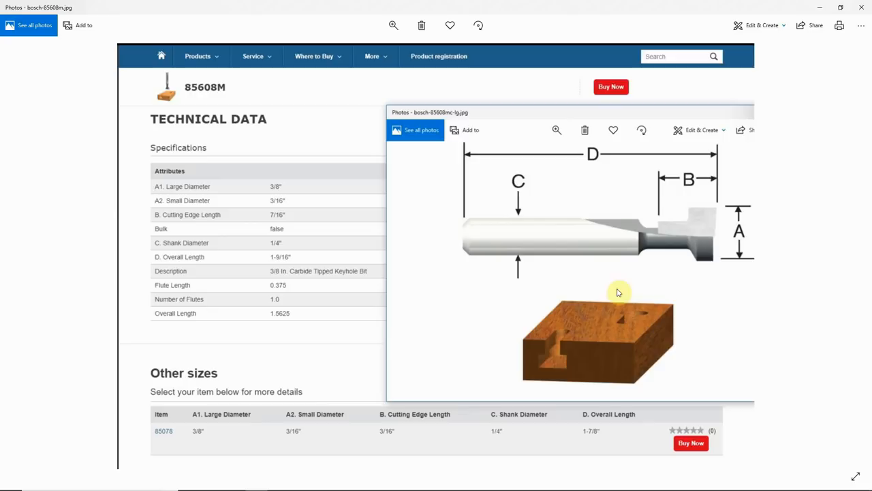
mouse_move(304, 198)
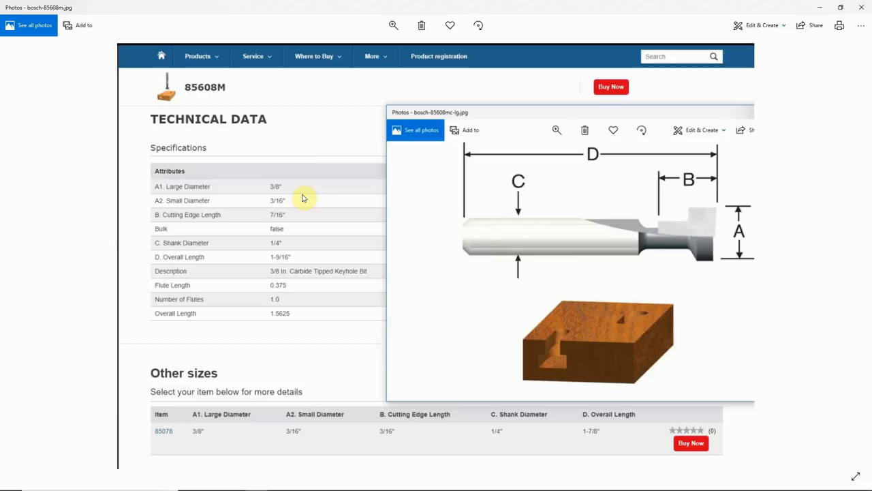
mouse_move(646, 260)
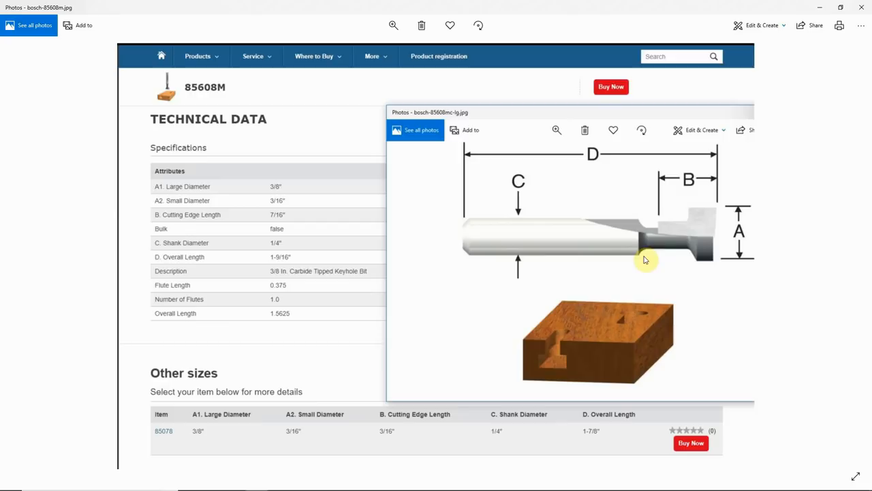
mouse_move(258, 209)
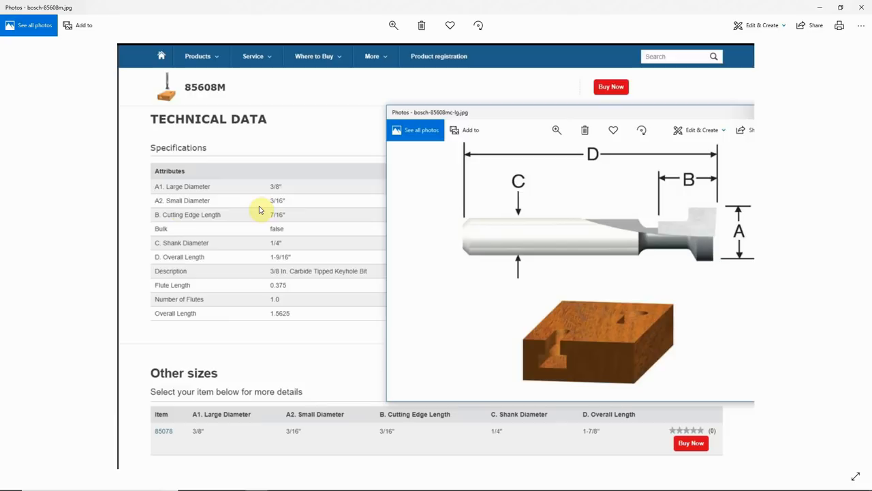
mouse_move(674, 225)
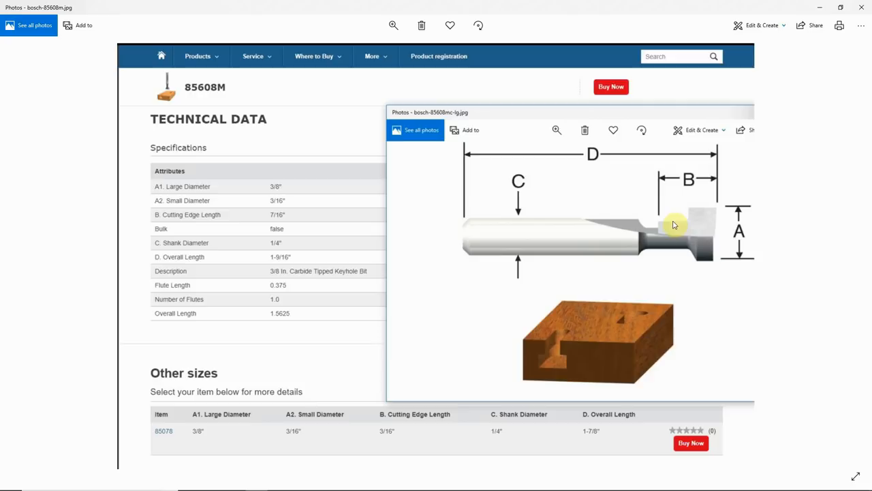
mouse_move(630, 325)
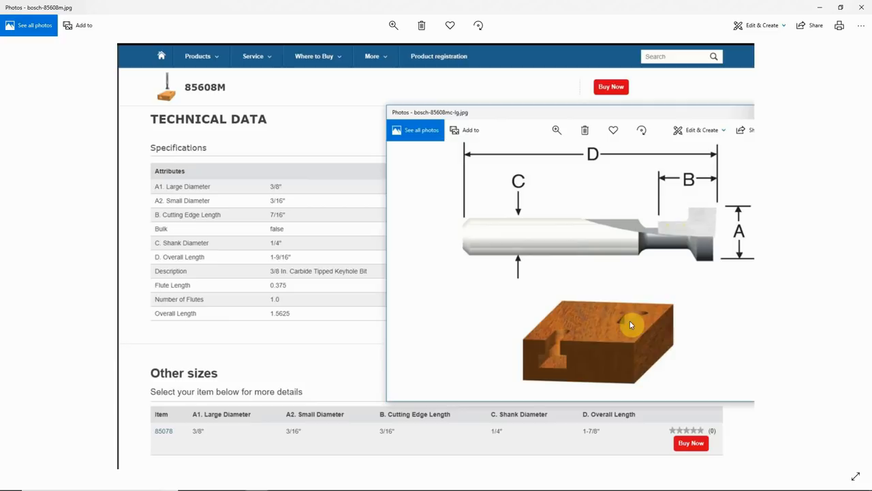
mouse_move(707, 254)
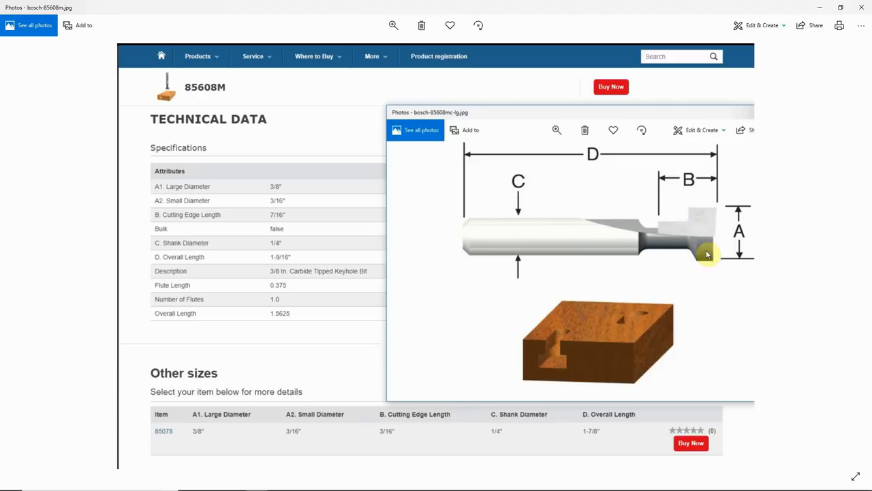
mouse_move(701, 183)
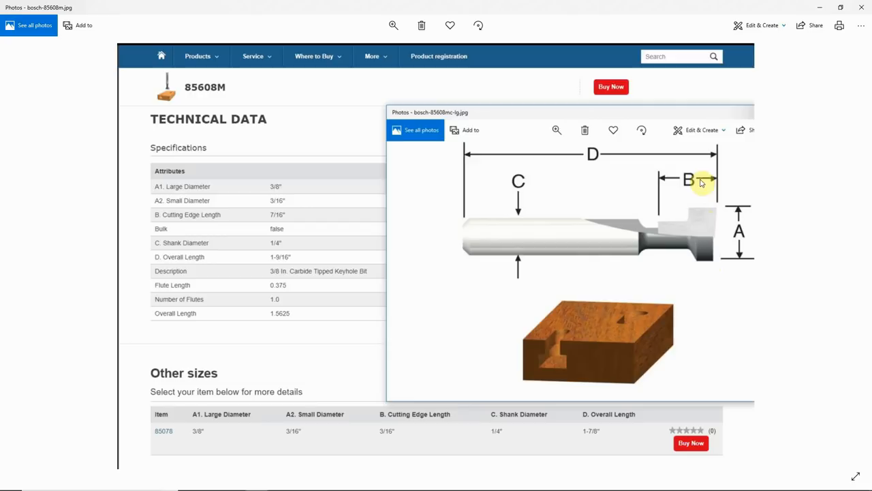
mouse_move(691, 210)
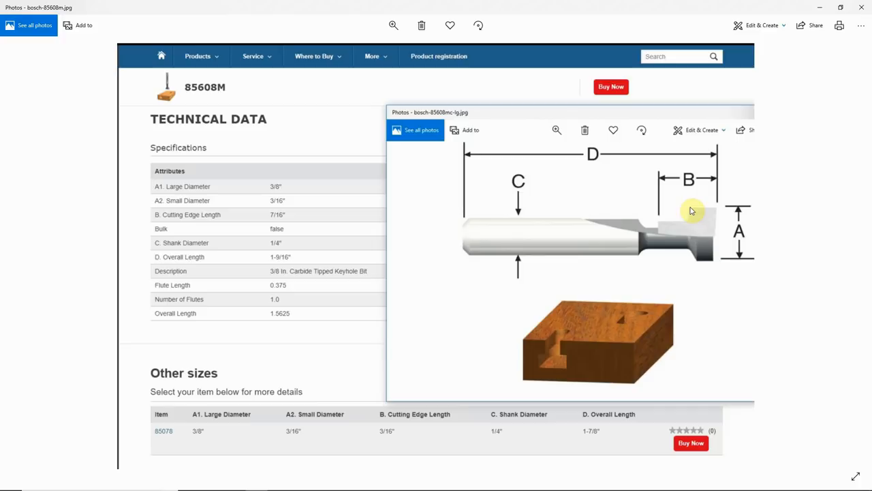
mouse_move(659, 215)
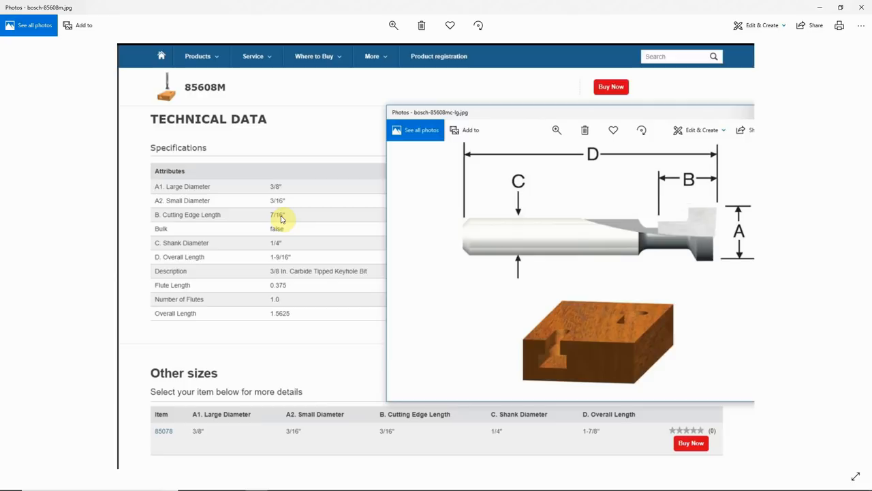
mouse_move(644, 232)
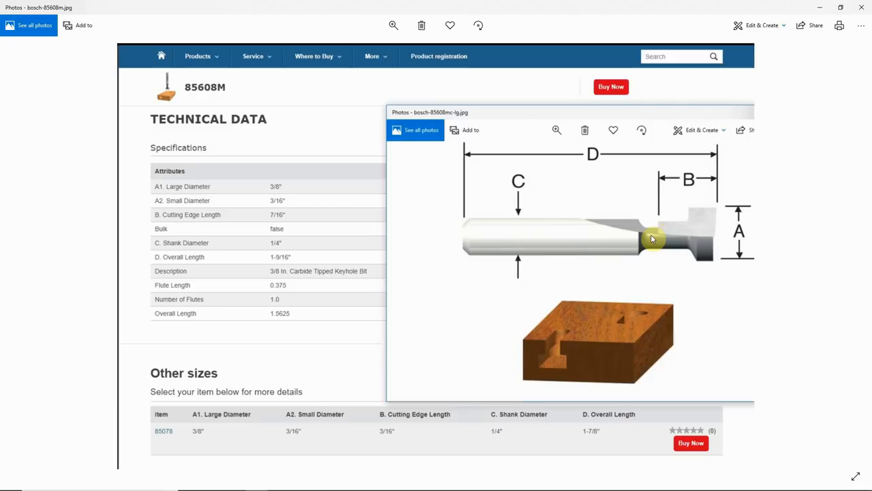
mouse_move(702, 227)
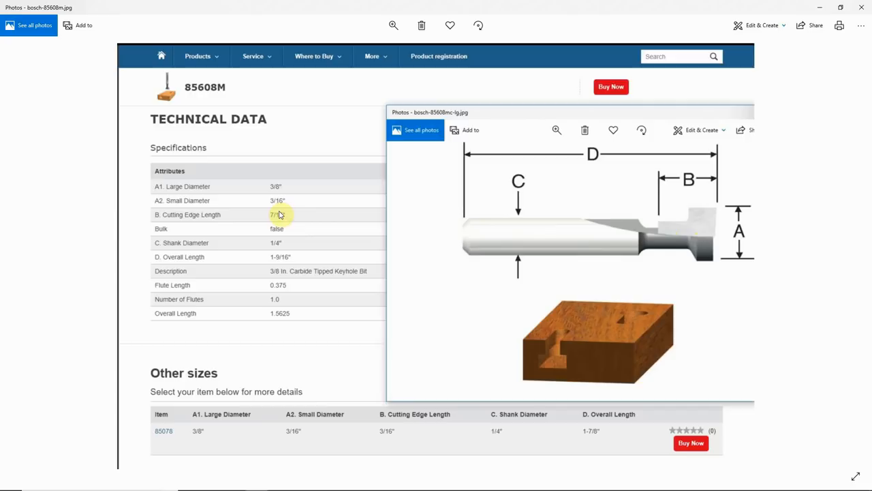
mouse_move(815, 38)
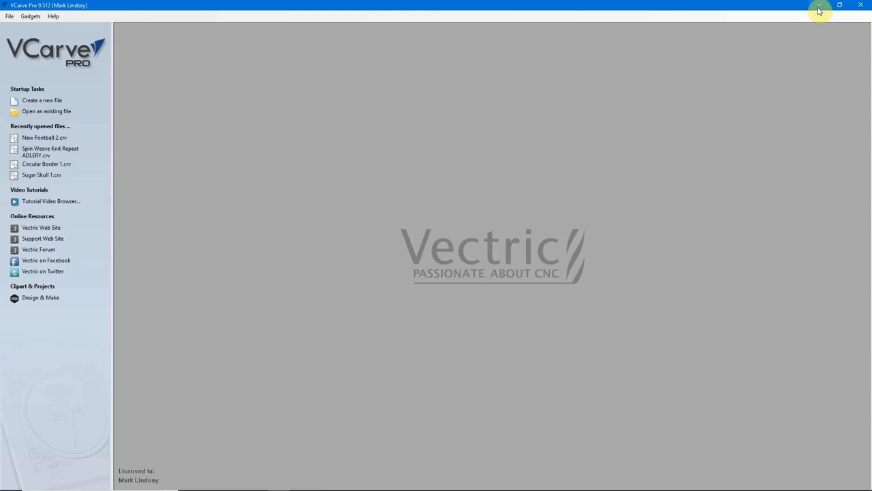
mouse_move(591, 183)
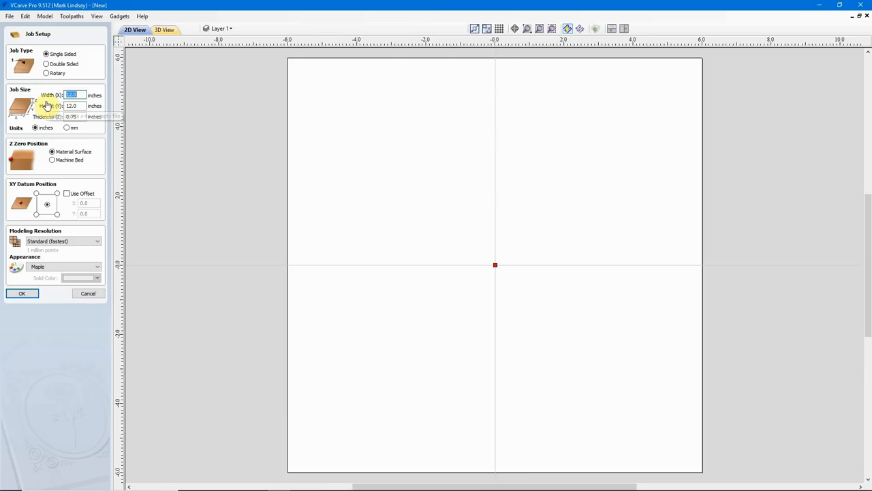
Start a new blank VCarve Pro job with default 12 × 12 × 0.75 inch material.
click(87, 293)
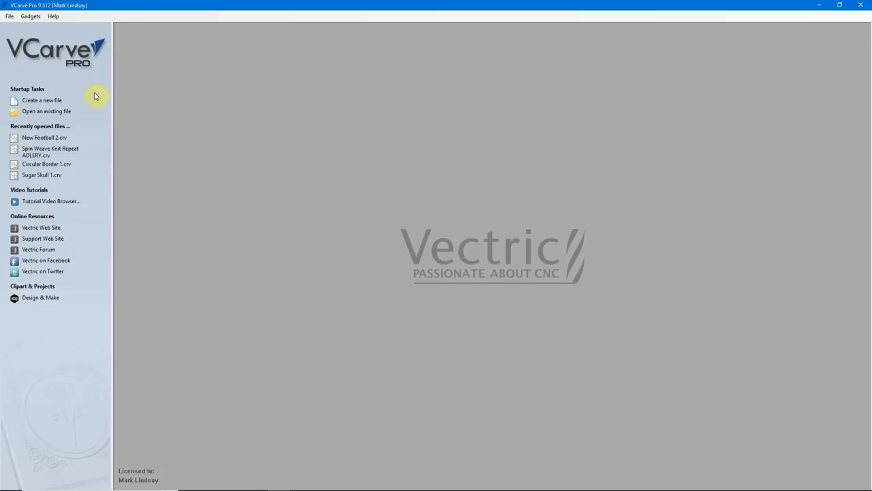
click(42, 101)
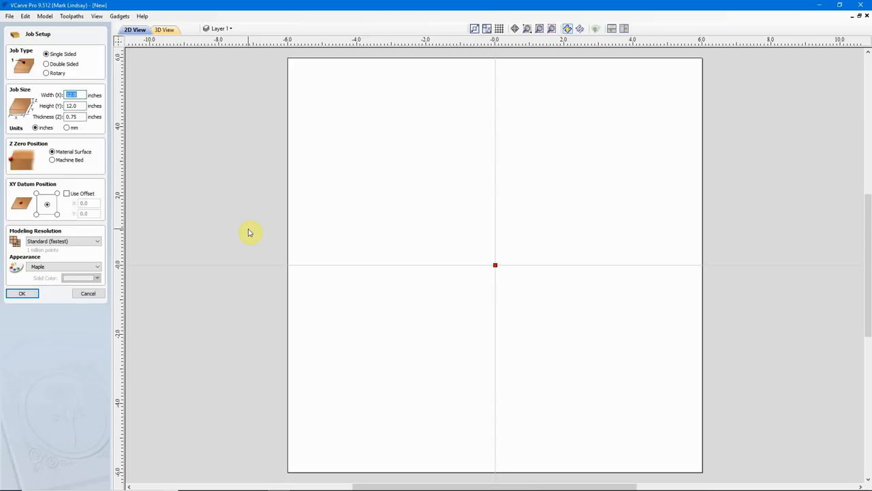
mouse_move(116, 317)
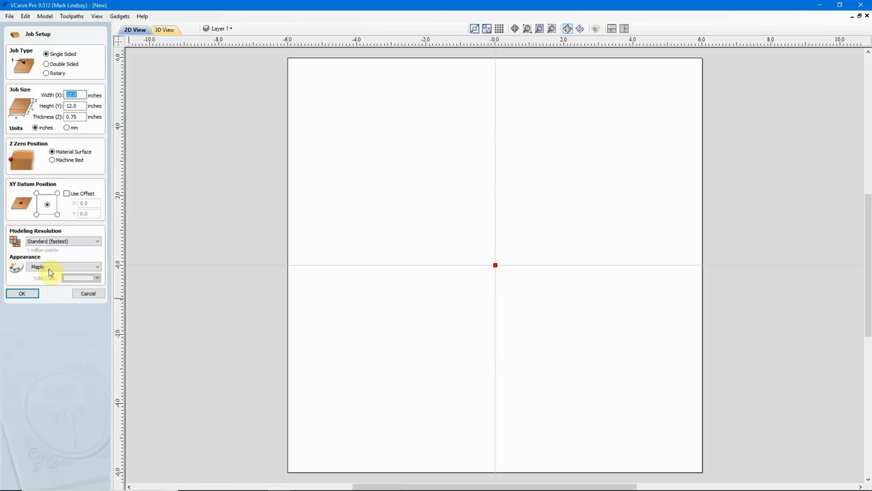
click(22, 293)
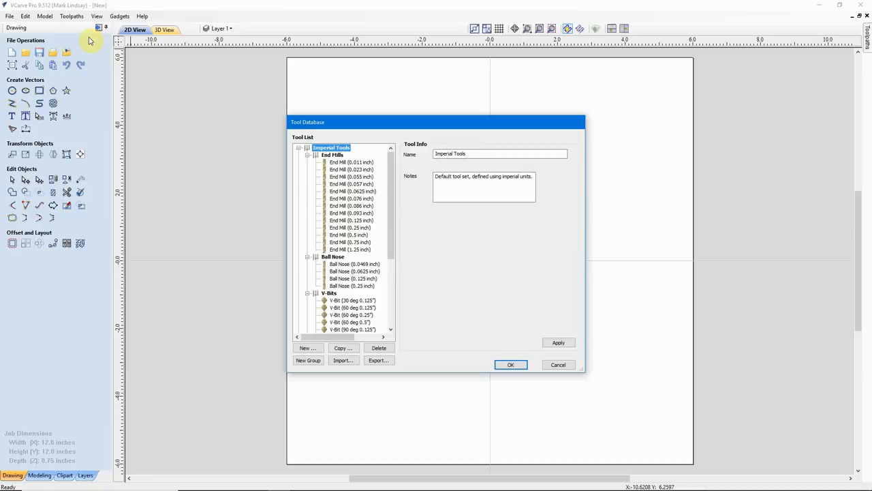
scroll(down, 3)
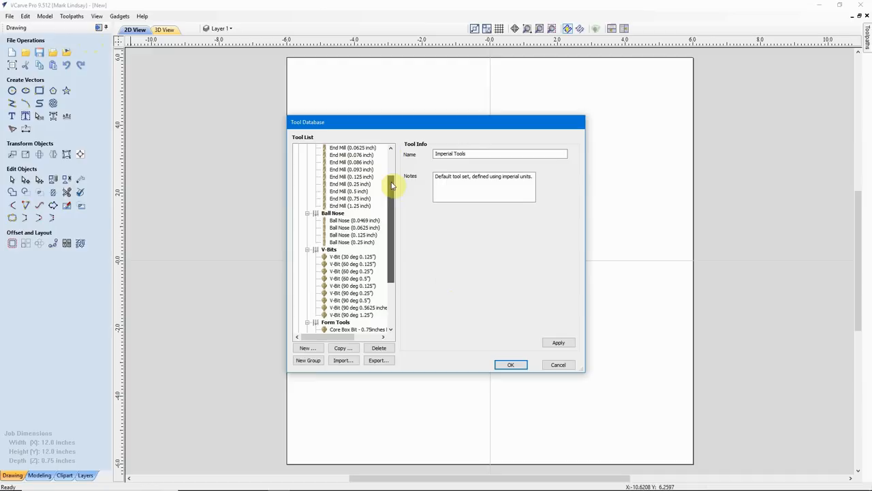
scroll(up, 3)
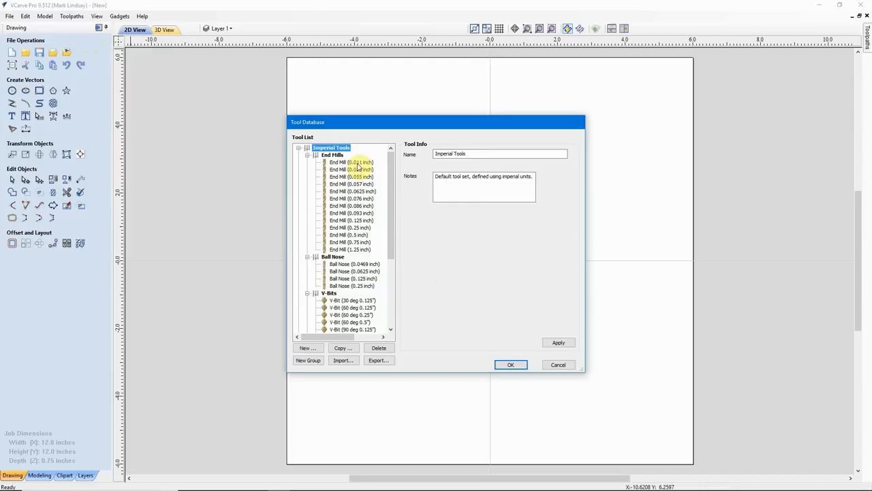
scroll(down, 3)
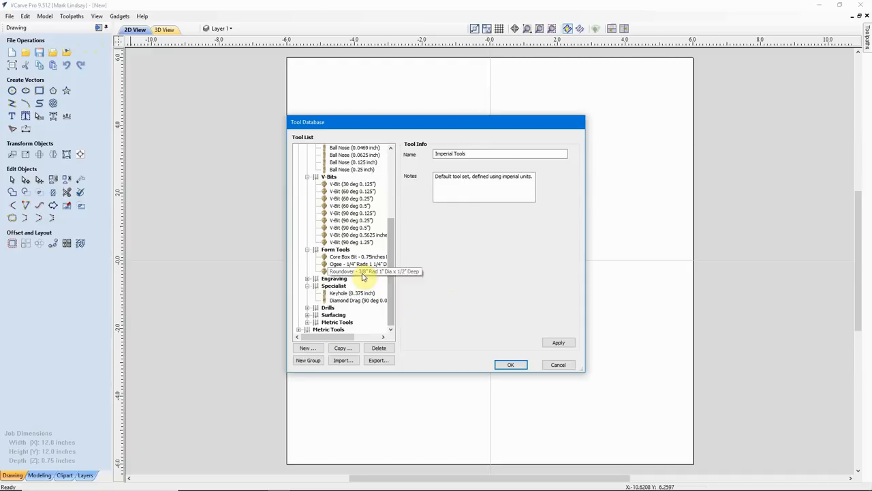
mouse_move(392, 300)
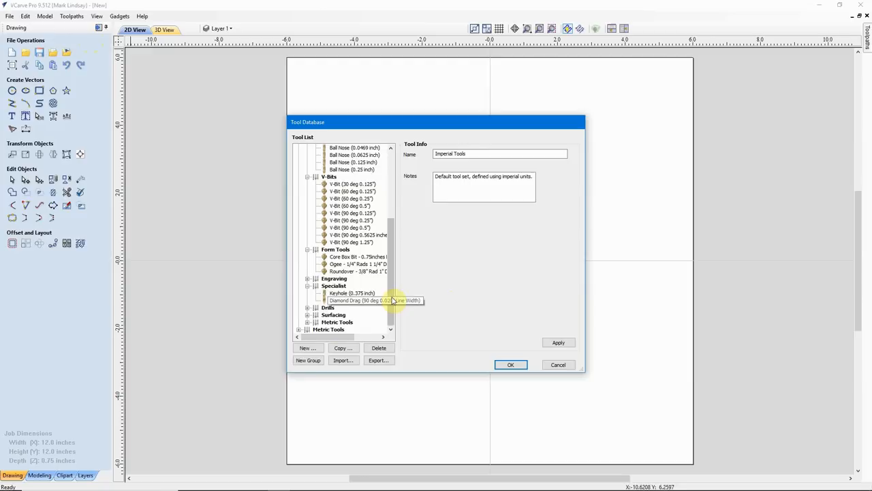
mouse_move(421, 302)
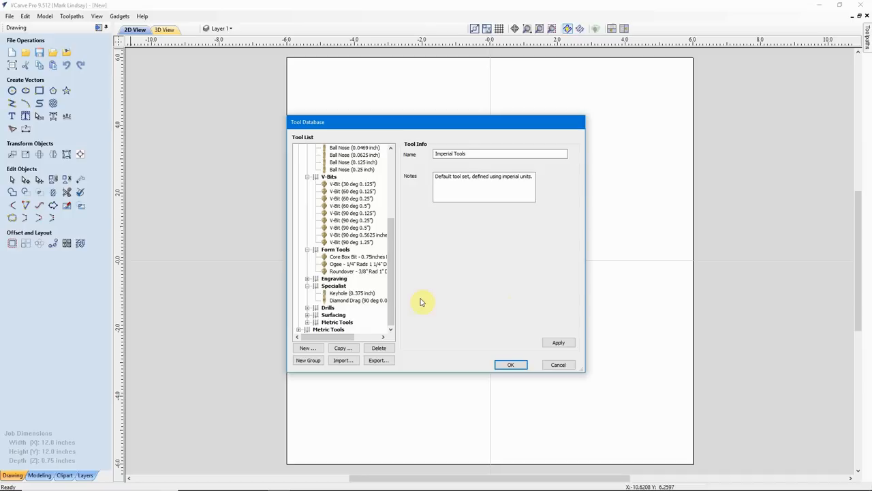
scroll(up, 3)
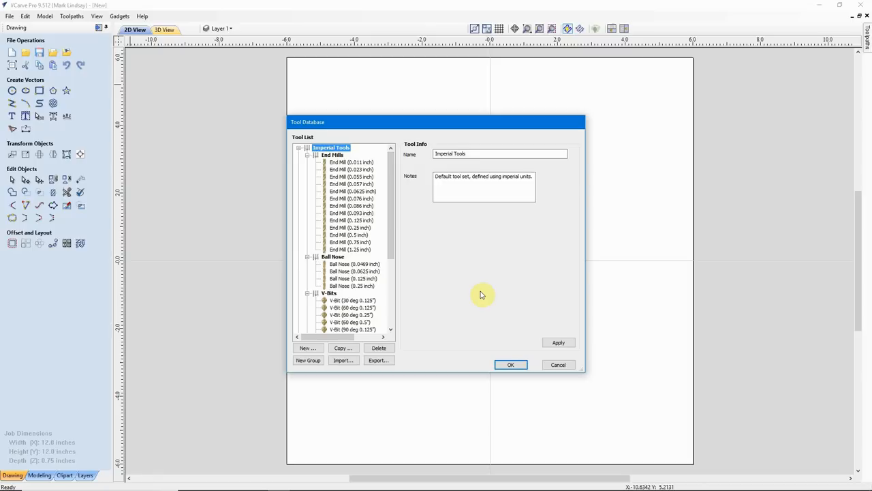
mouse_move(477, 293)
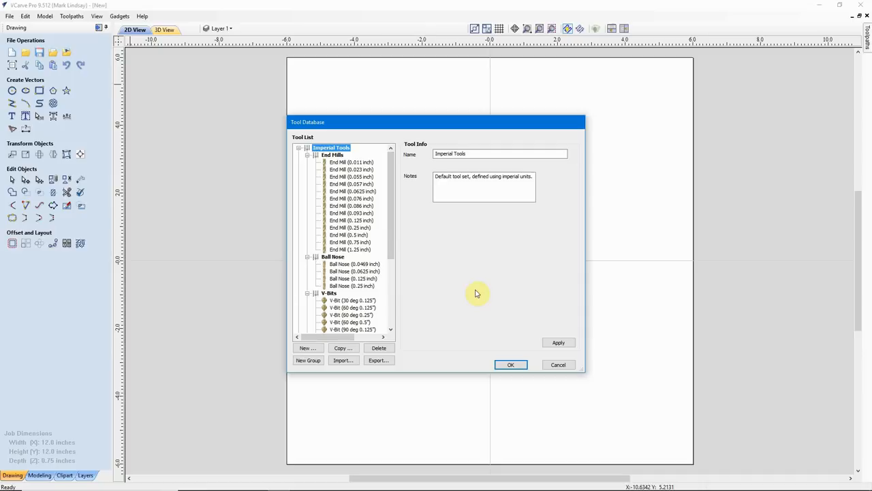
mouse_move(464, 251)
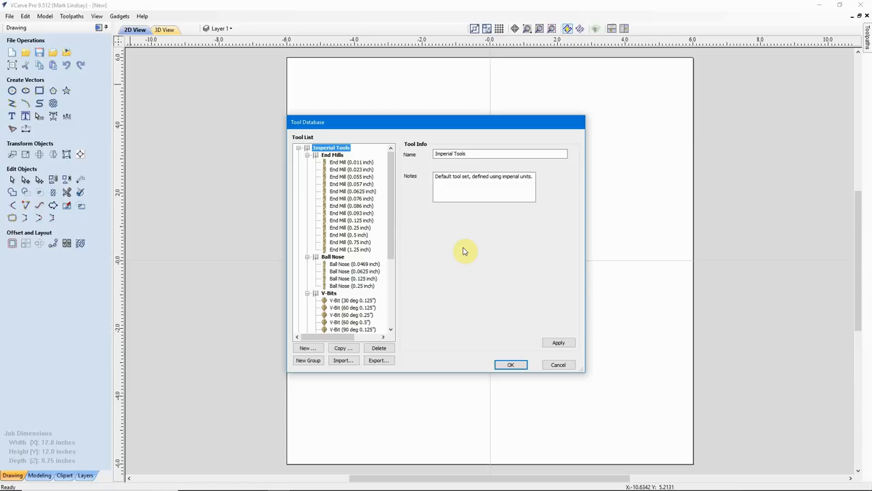
Copy the 0.25-inch end mill and rename it 'Keyhole Bit (0.375 inch)'.
click(349, 227)
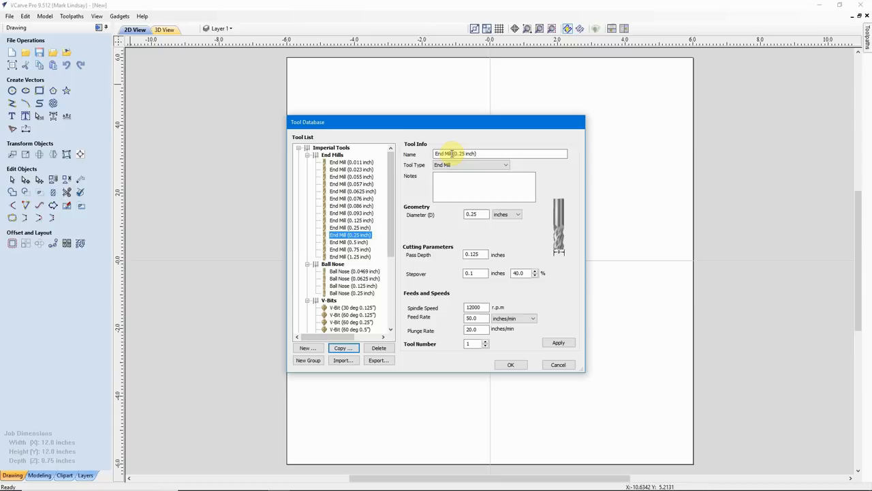
text(Keyhole 8)
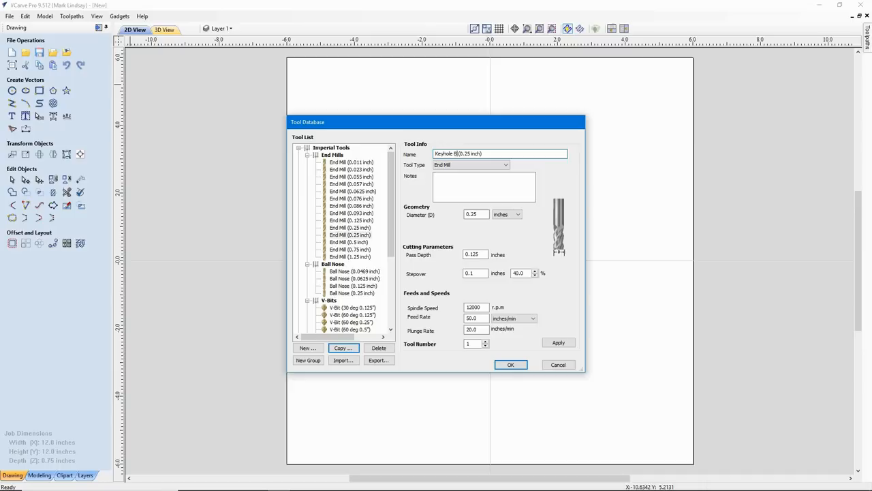
click(258, 482)
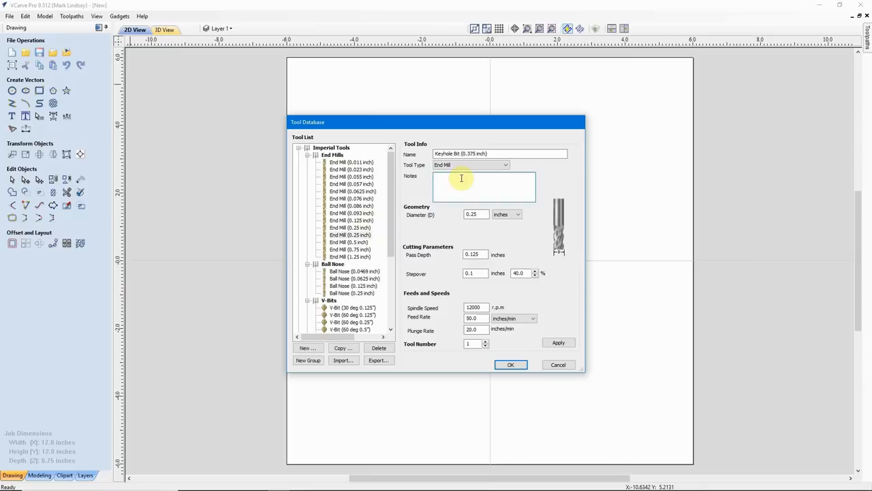
Type 'Bosch 85068MC' at the start of the keyhole tool's notes.
click(484, 180)
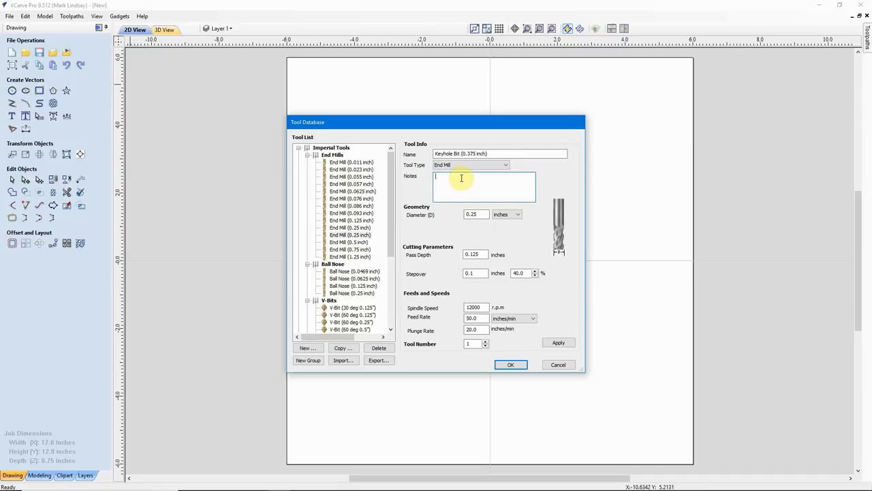
text(Bosch)
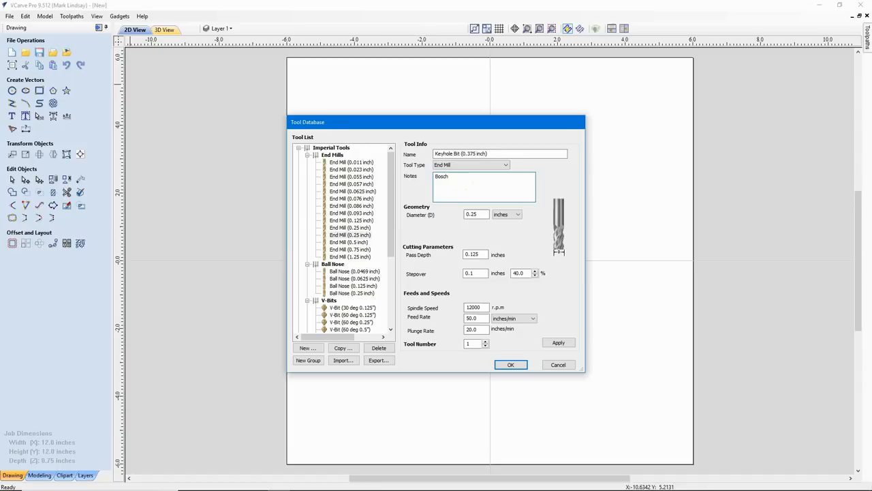
text(850)
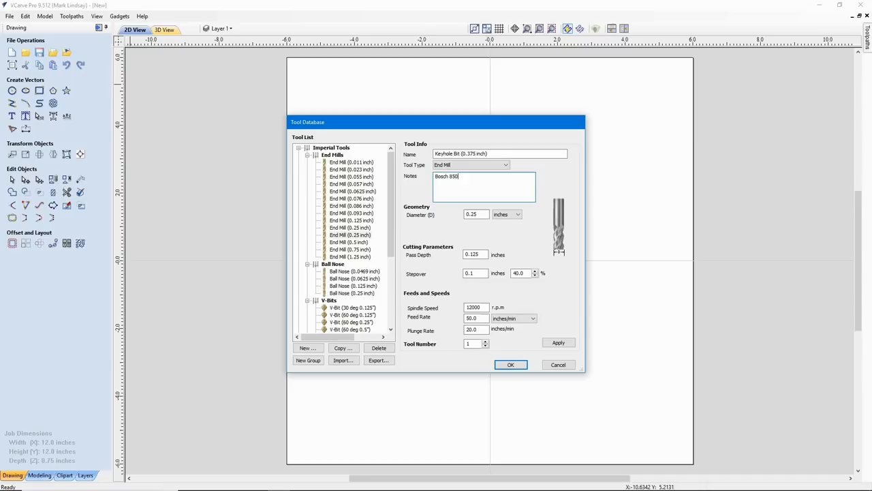
text(68MC)
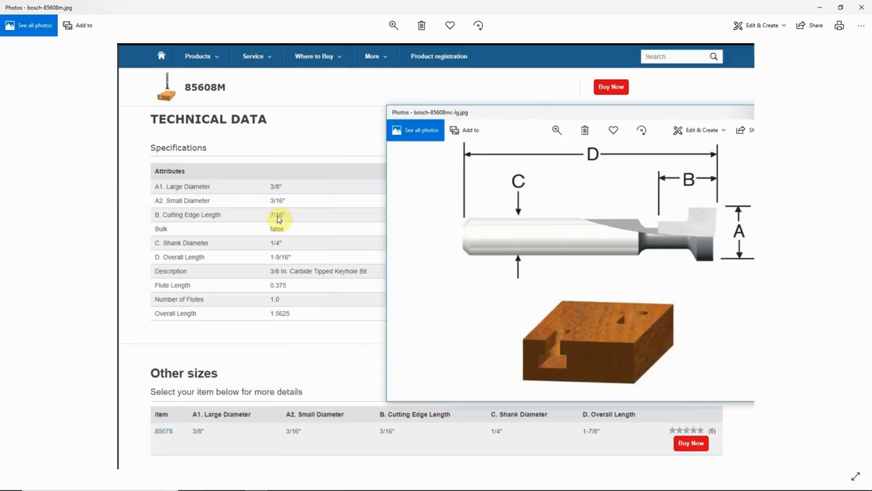
mouse_move(662, 225)
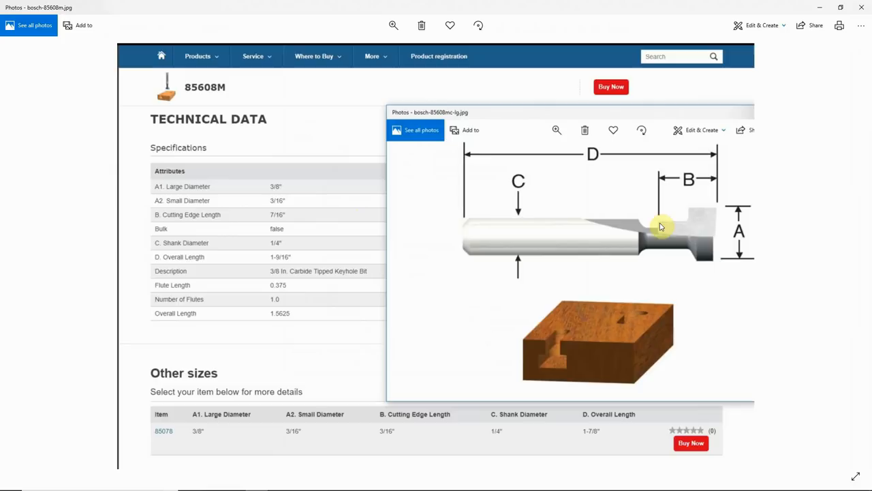
mouse_move(687, 226)
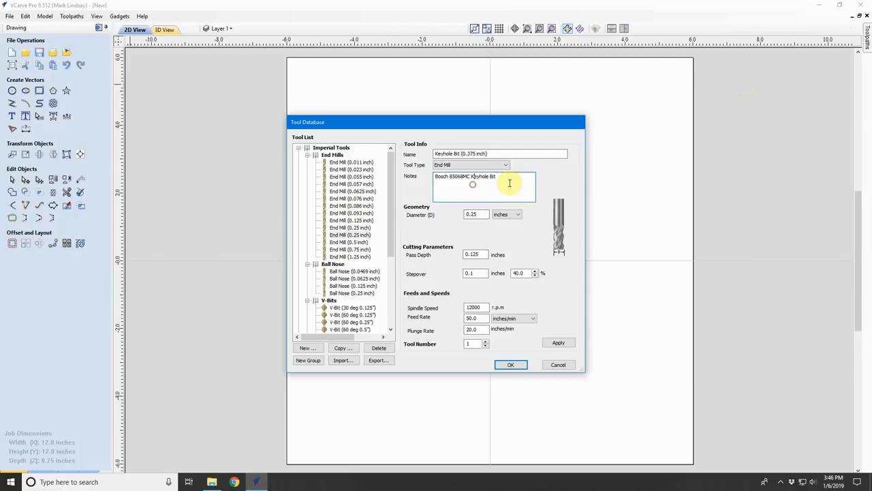
Add the 11/32" Cutting Depth note to the keyhole tool.
text(11/32" Cu)
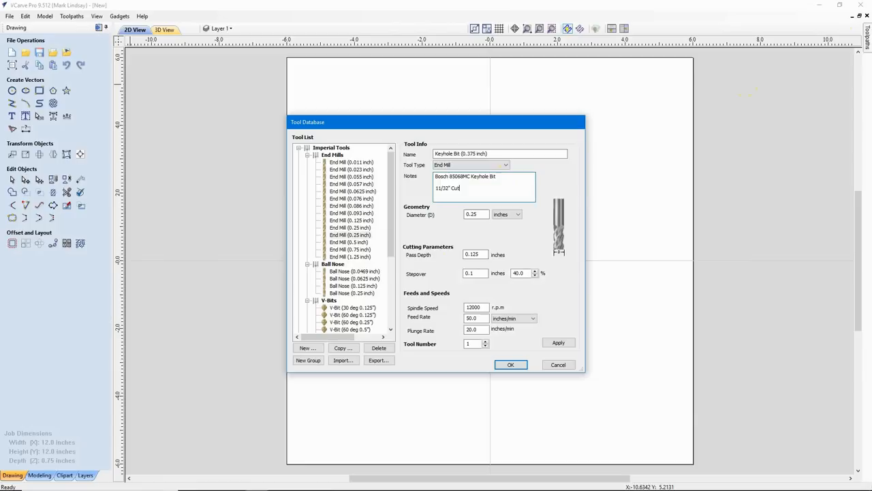
text(ting Depth)
click(476, 255)
text(11/32)
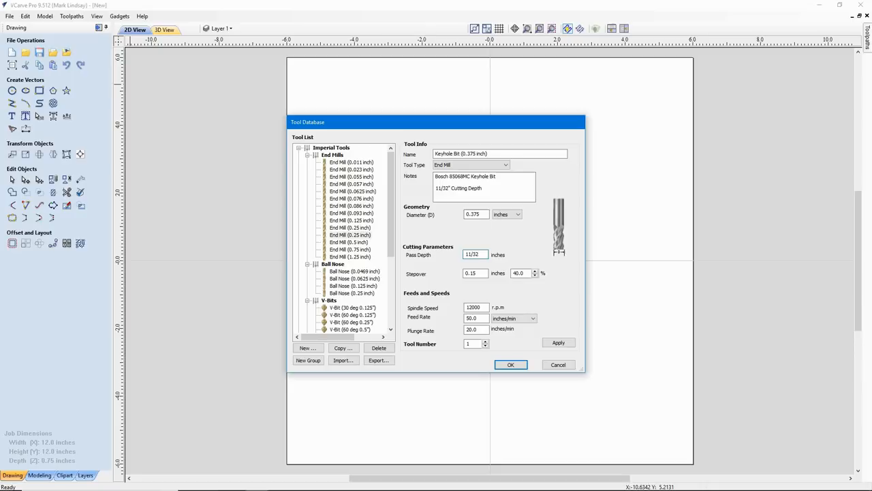
Set keyhole tool pass depth 0.34375, feed rate 20 and plunge rate 10 in/min.
triple_click(474, 254)
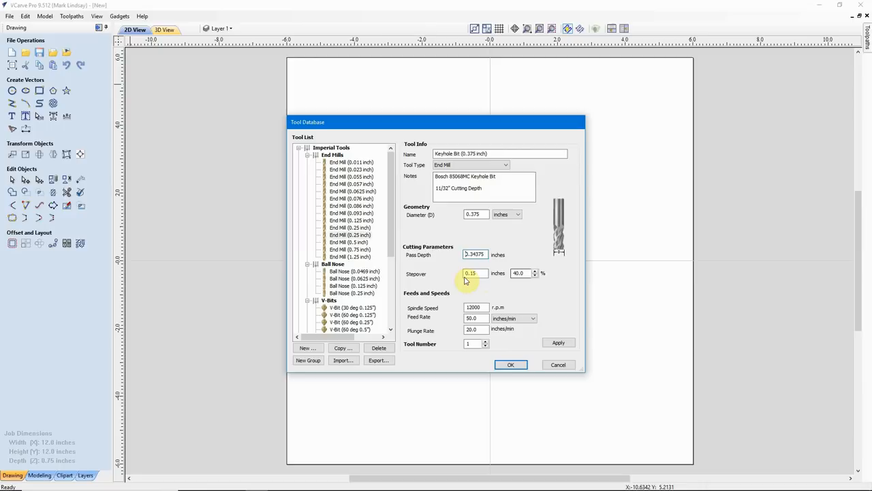
click(475, 255)
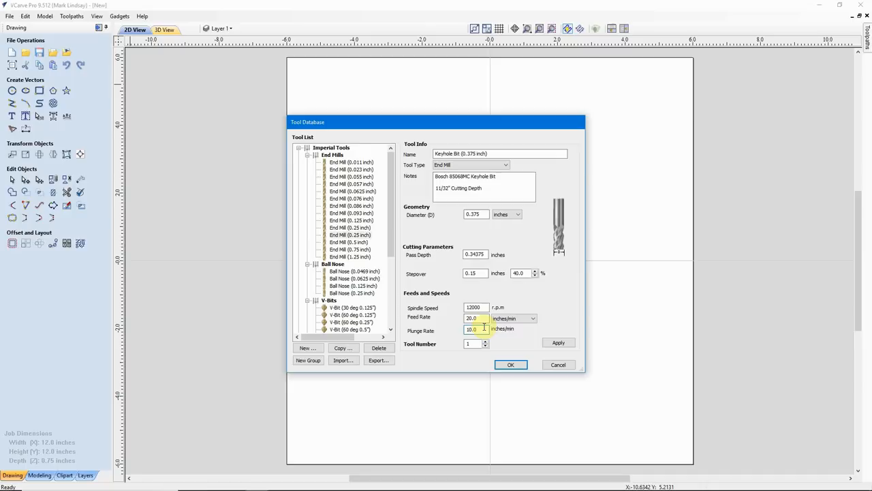
click(559, 342)
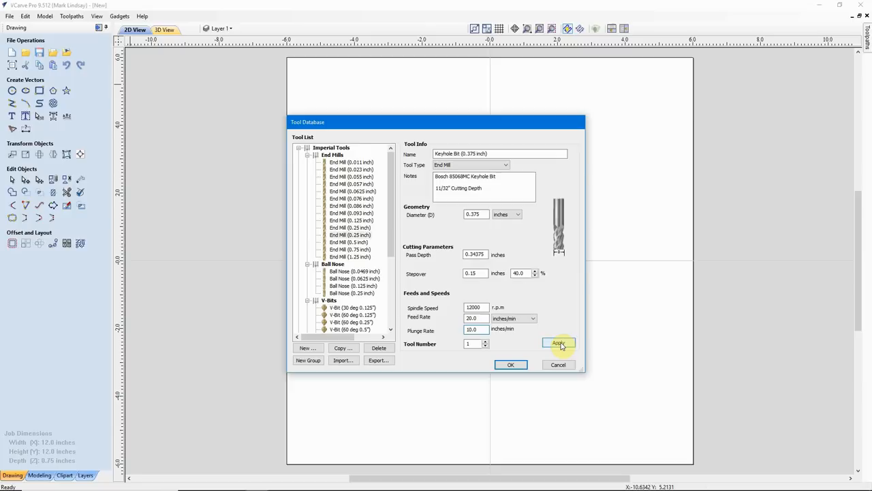
Apply the keyhole tool settings and place Keyhole Bit (0.375 inch) in the Specialist group.
click(558, 343)
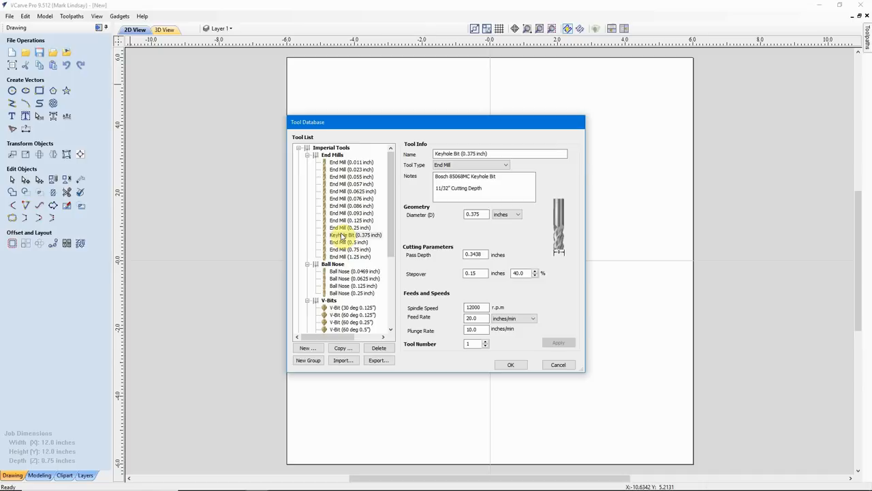
click(355, 234)
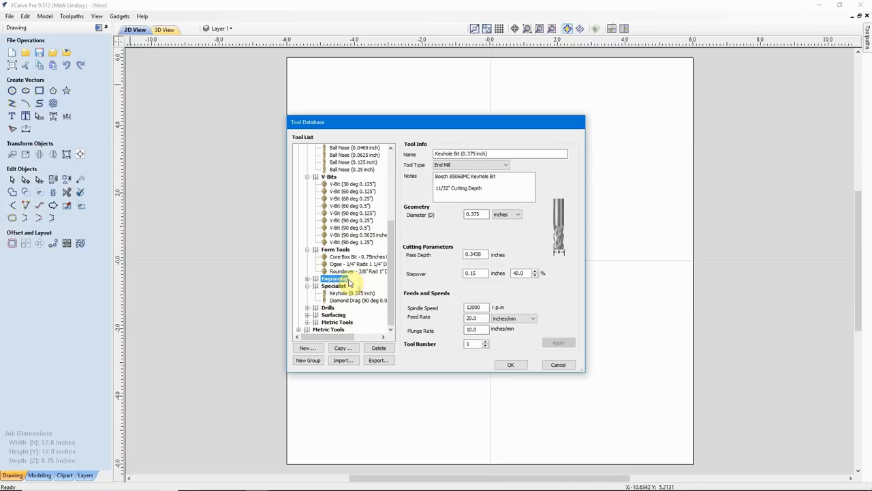
click(349, 285)
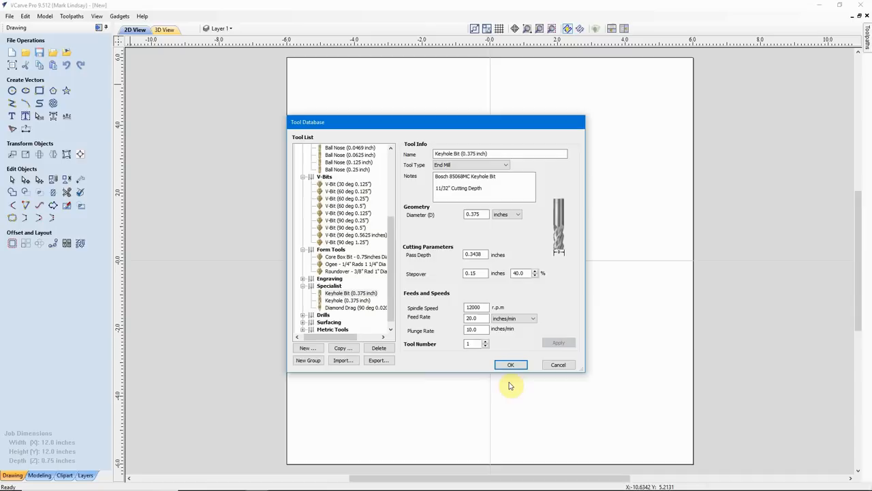
Confirm with OK and close the Tool Database, returning to the blank 12 × 12 inch drawing.
click(510, 365)
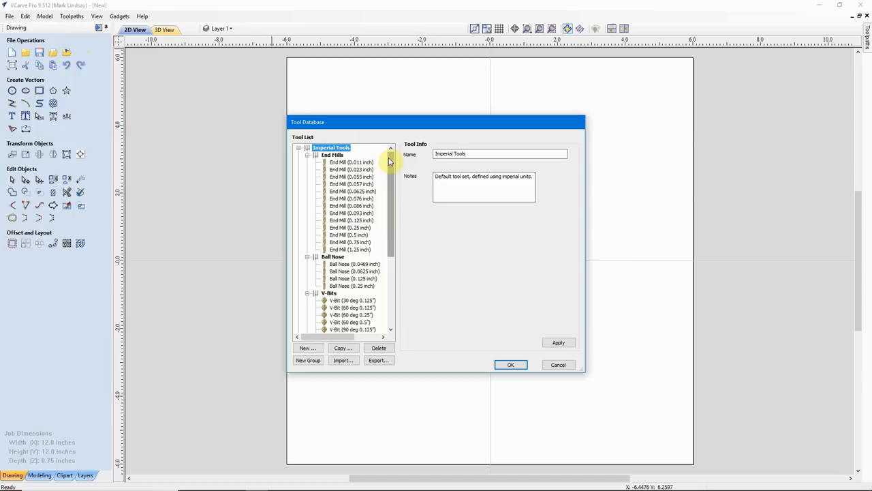
click(356, 286)
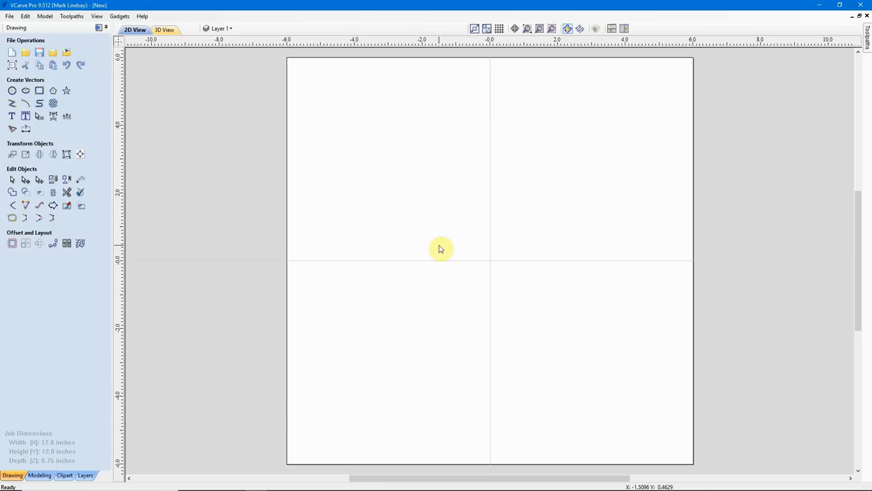
mouse_move(417, 320)
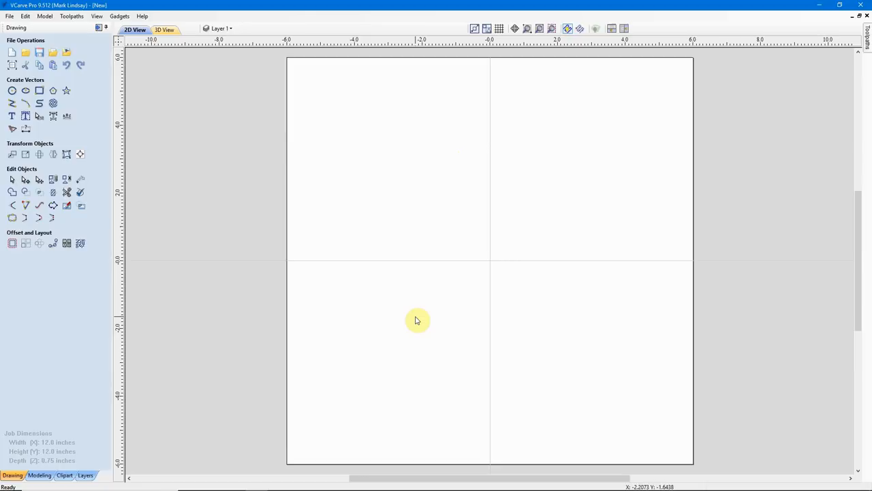
mouse_move(552, 317)
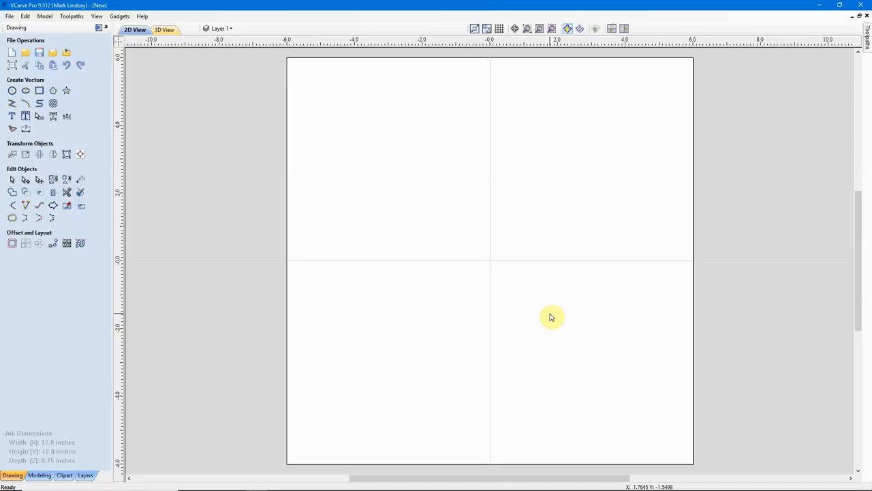
mouse_move(753, 294)
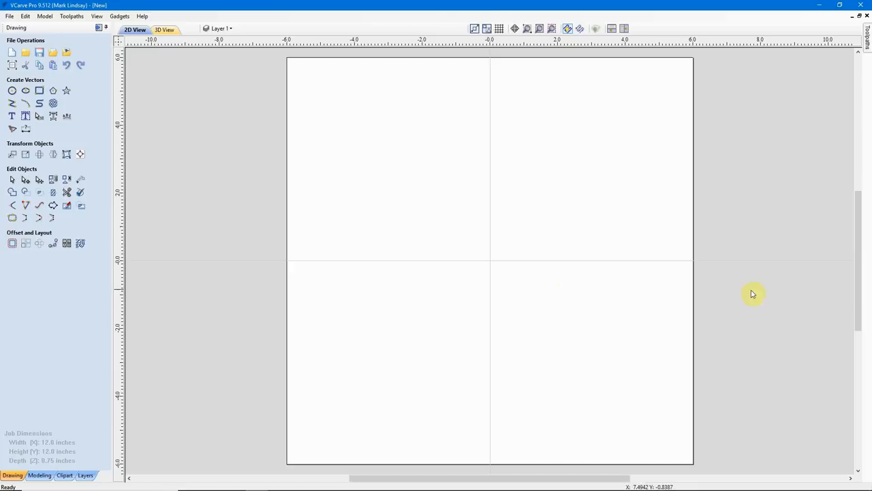
mouse_move(592, 221)
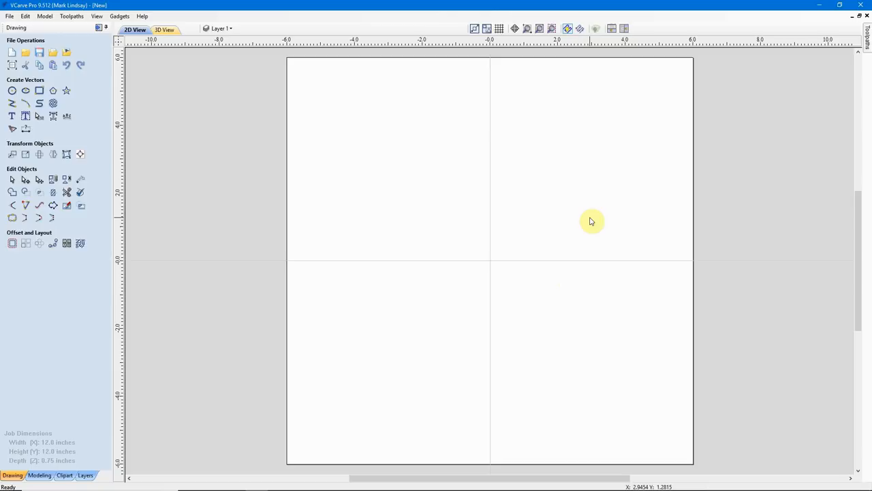
mouse_move(586, 221)
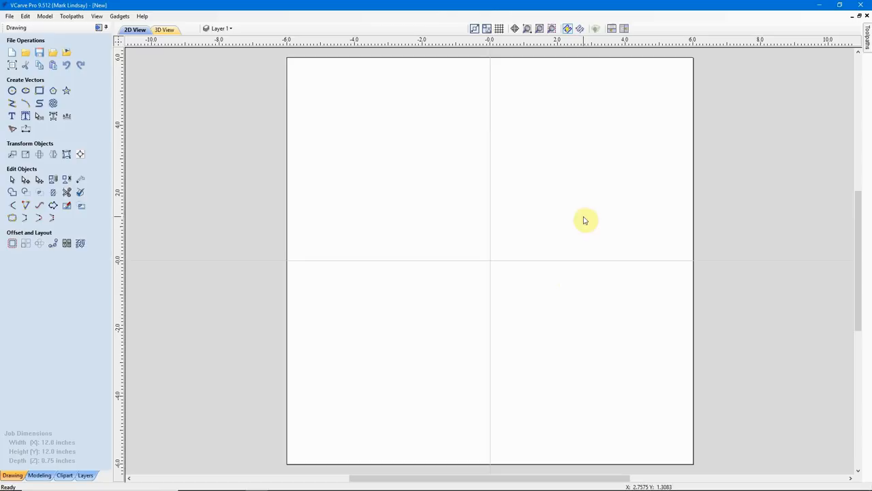
mouse_move(506, 208)
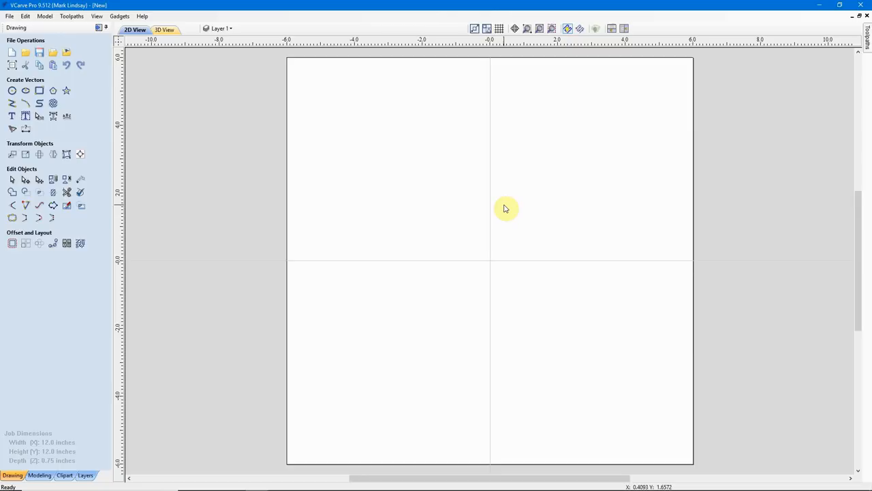
mouse_move(489, 298)
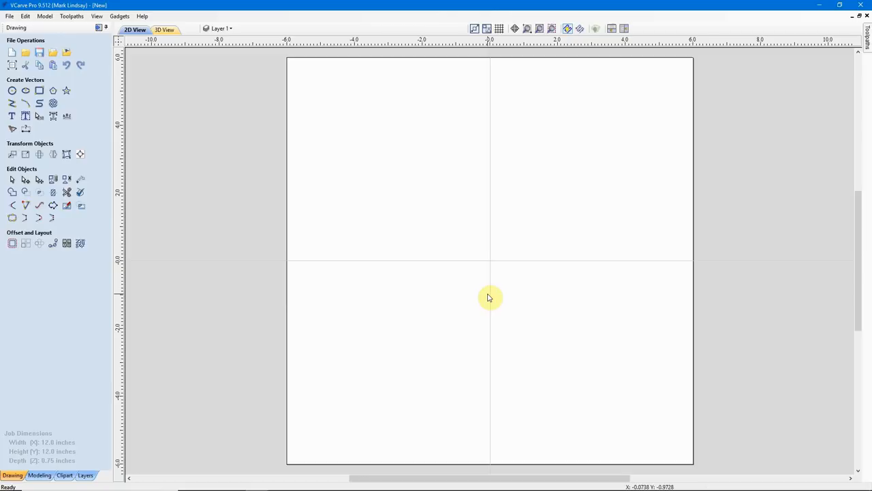
mouse_move(488, 198)
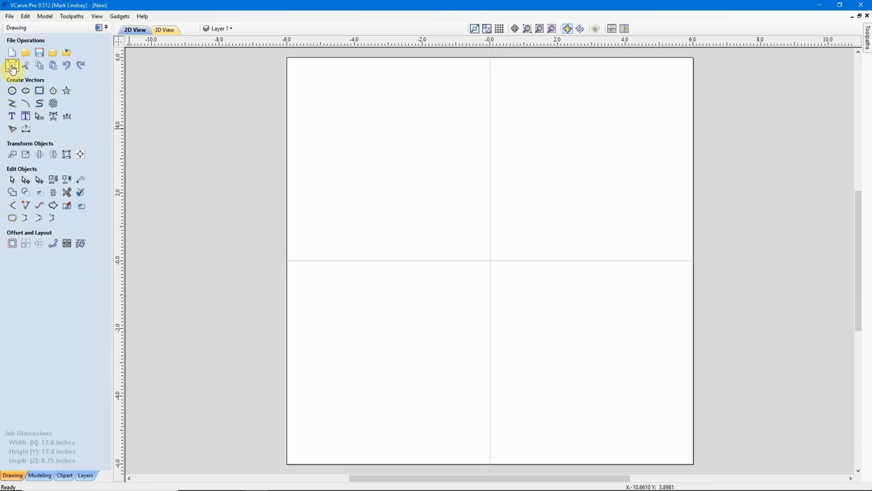
Resize the job to 2 × 2 inches, 0.75 inch thick, with maple appearance.
click(12, 65)
text(2)
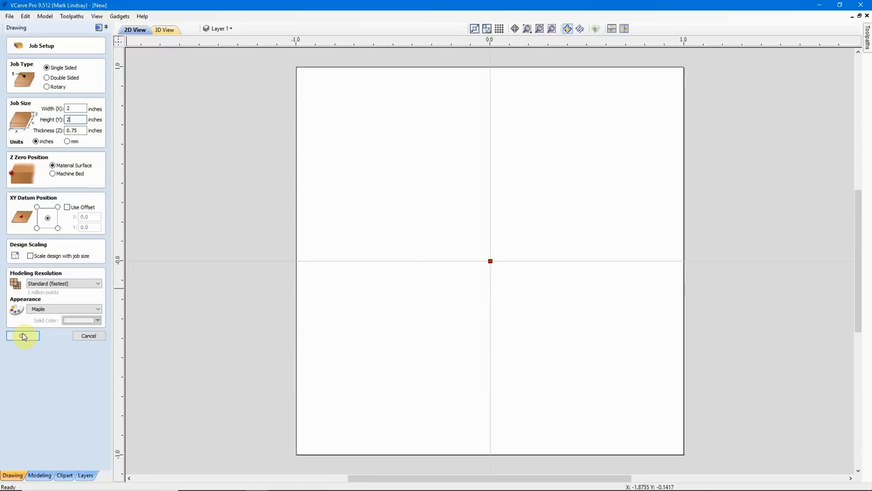
click(22, 336)
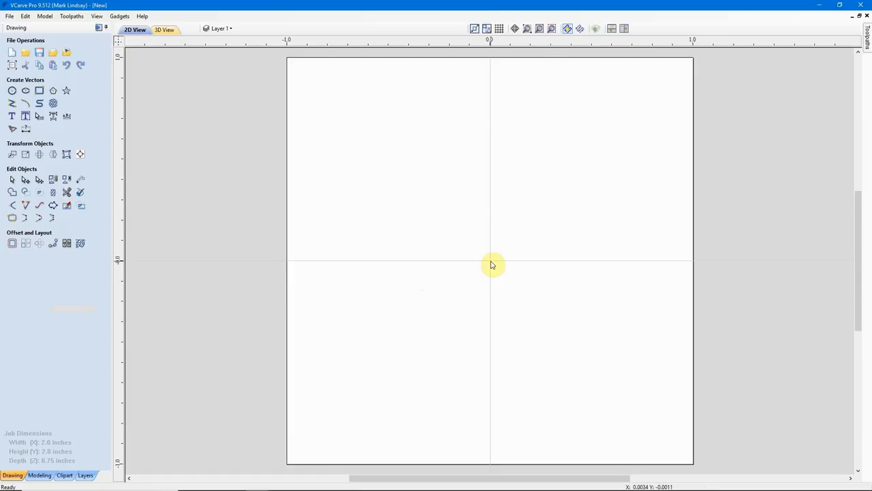
mouse_move(38, 90)
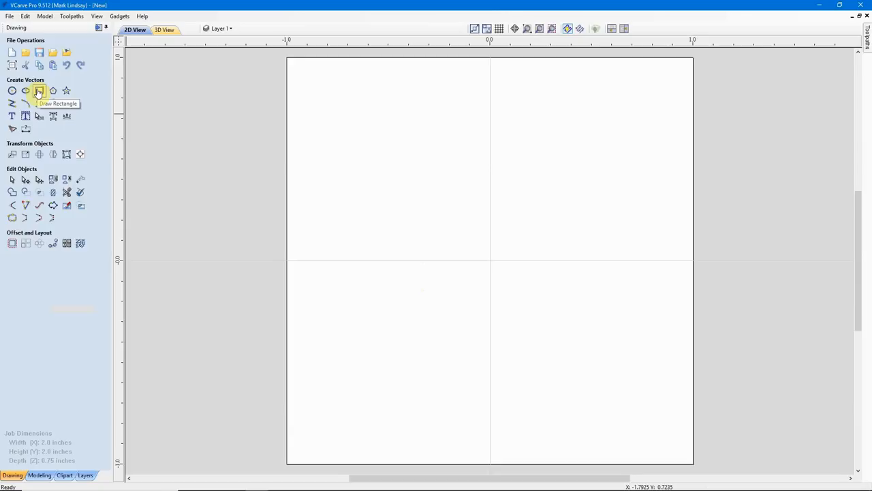
Draw a 0.01 × 0.75 inch rectangle centred at origin 0,0.
click(39, 90)
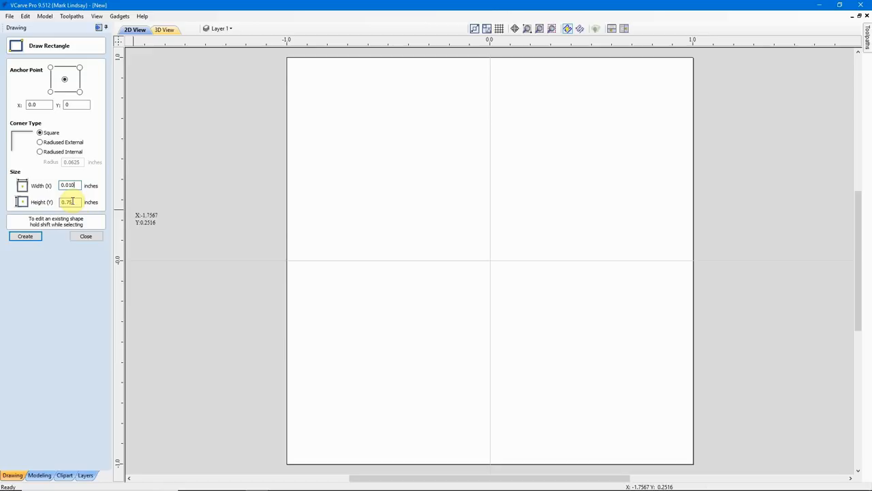
click(25, 236)
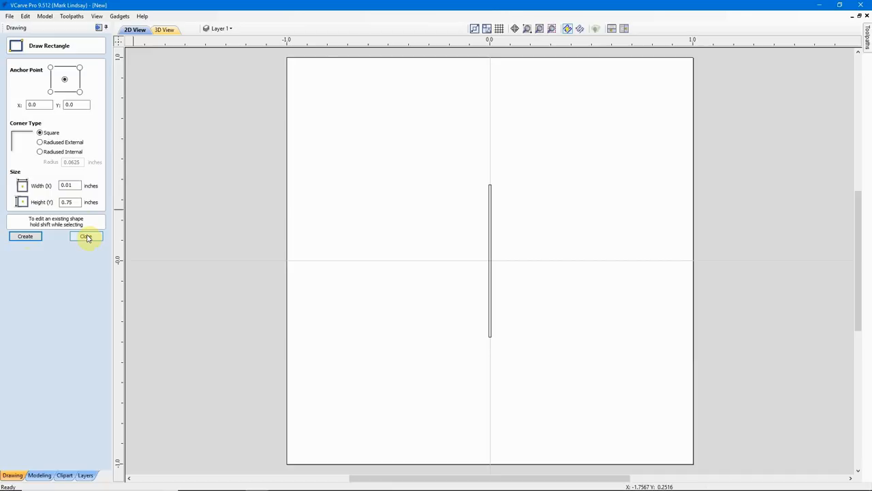
Close the rectangle form and move the thin rectangle so its bottom edge sits on the origin.
click(86, 236)
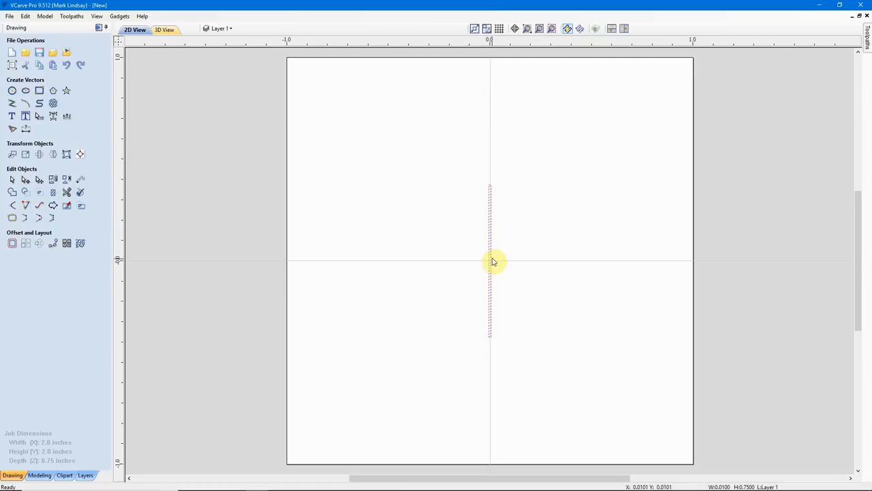
click(490, 262)
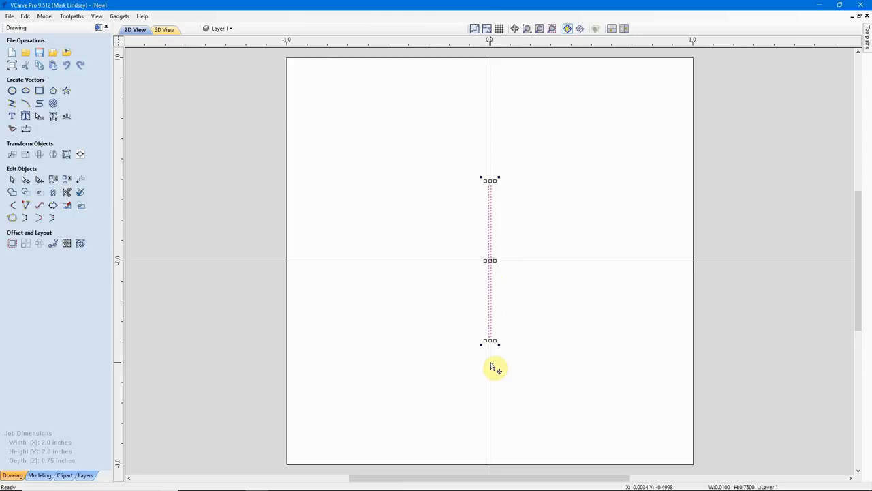
drag(492, 367, 492, 257)
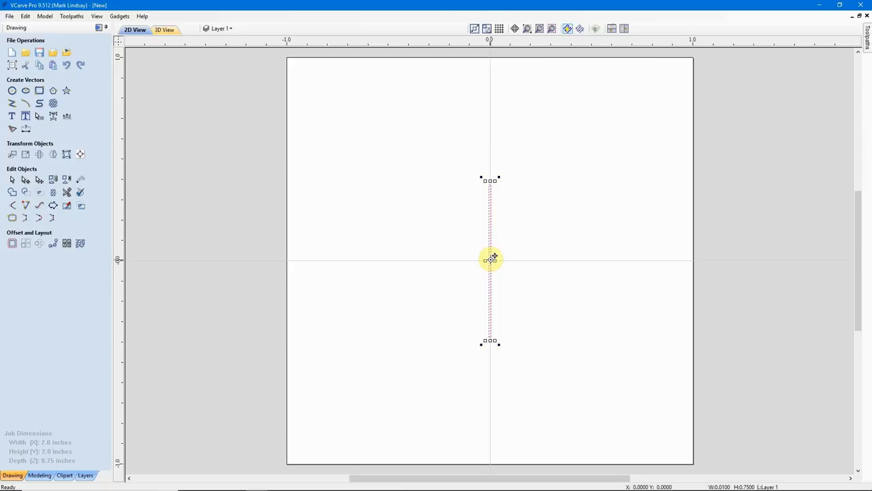
drag(493, 257, 490, 185)
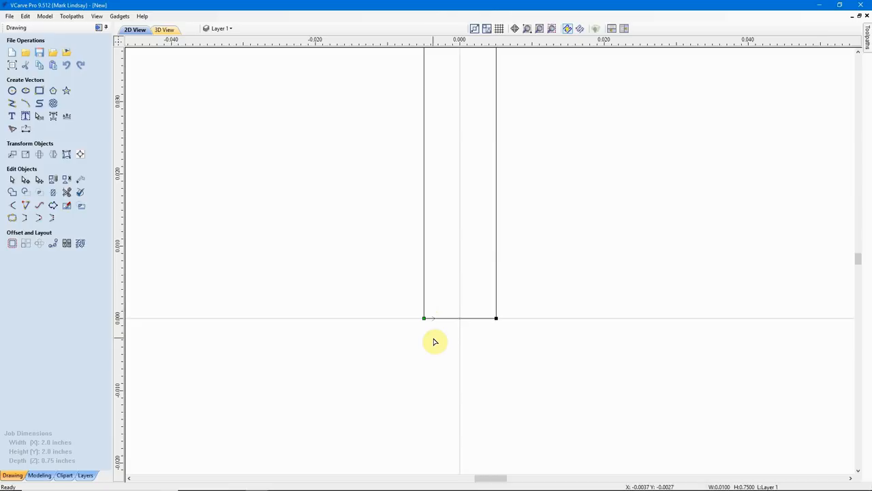
mouse_move(447, 321)
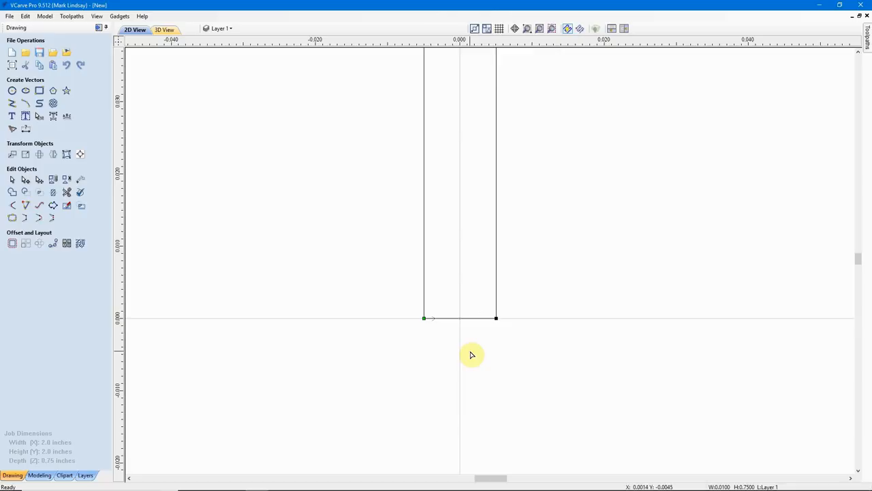
mouse_move(473, 322)
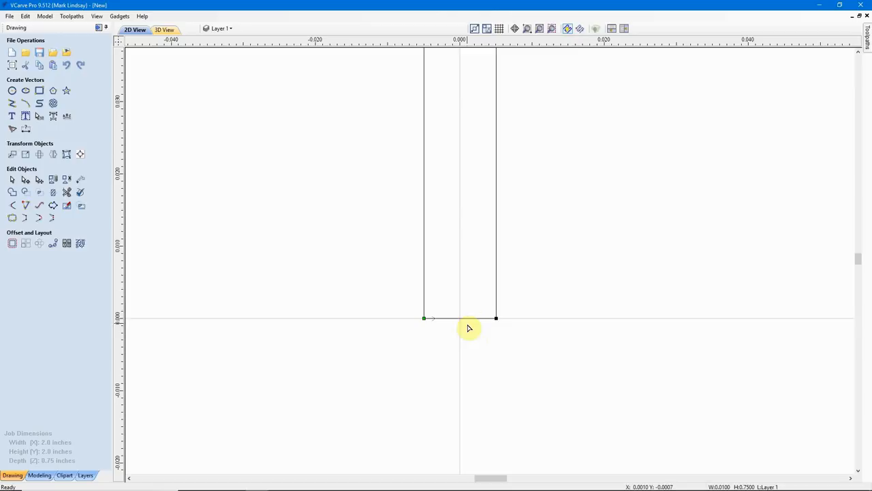
Right-click on the 0.01 × 0.75 inch rectangle in the drawing.
right_click(469, 321)
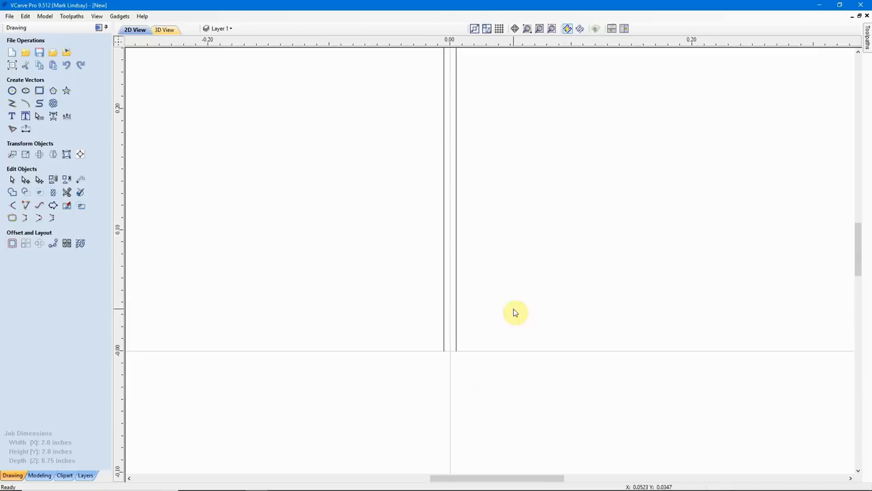
mouse_move(511, 368)
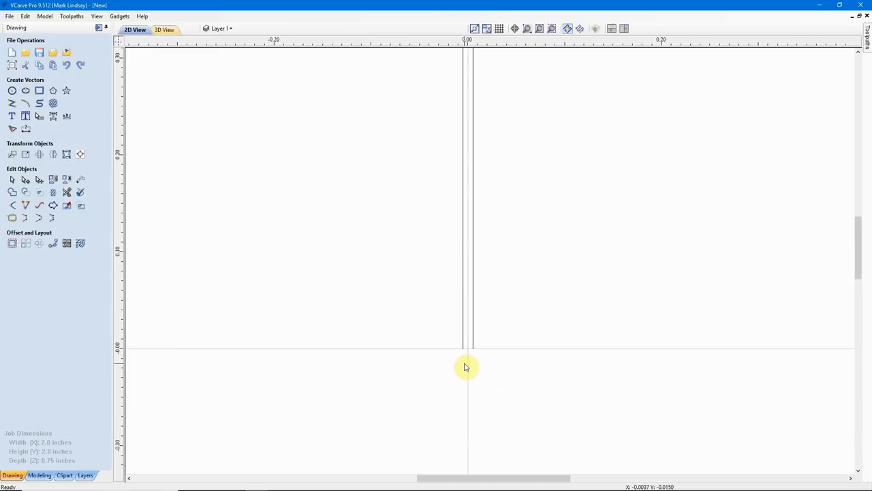
Zoom out to show the whole thin vertical line.
scroll(down, 3)
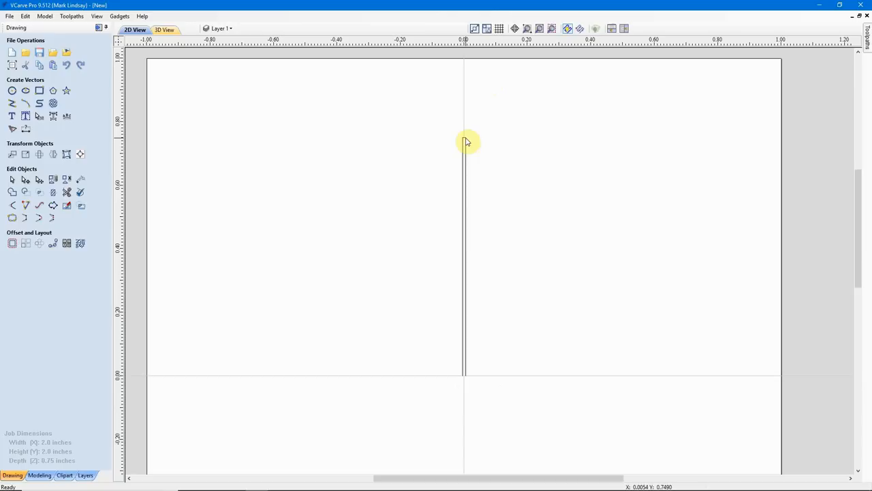
mouse_move(467, 378)
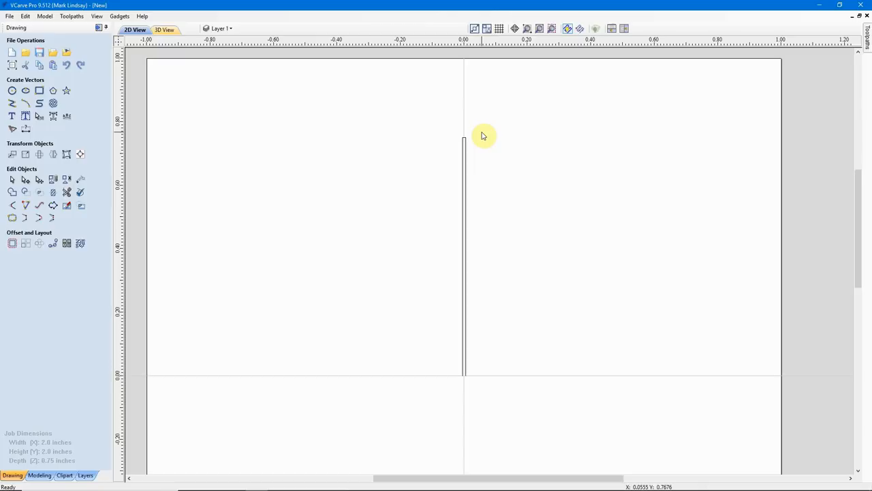
mouse_move(545, 151)
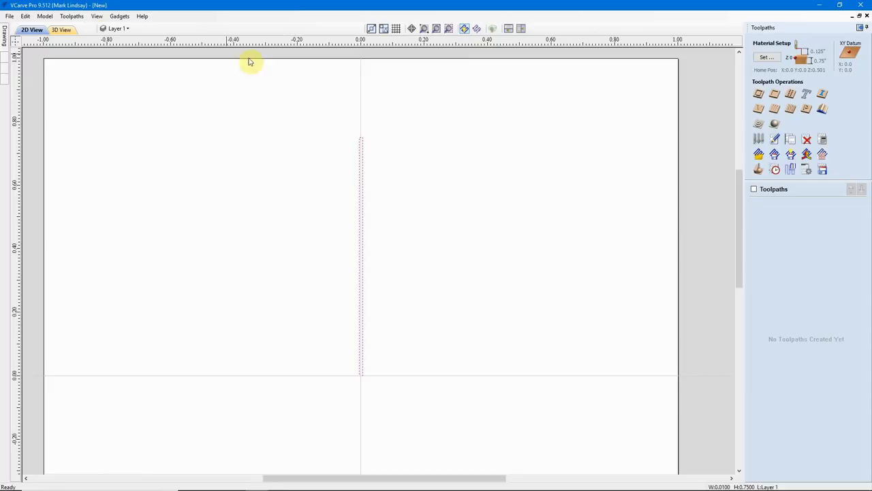
Start a profile toolpath with the Keyhole Bit (0.375 inch), naming it '.75 long'.
click(759, 94)
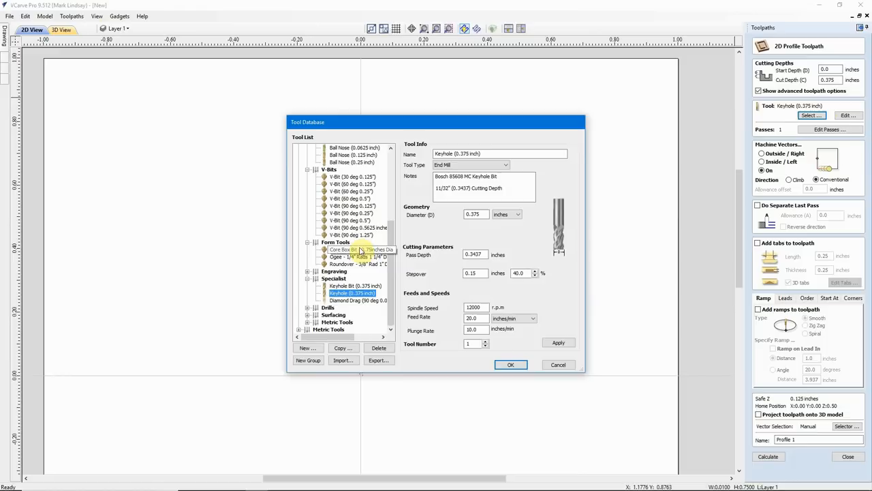
click(351, 285)
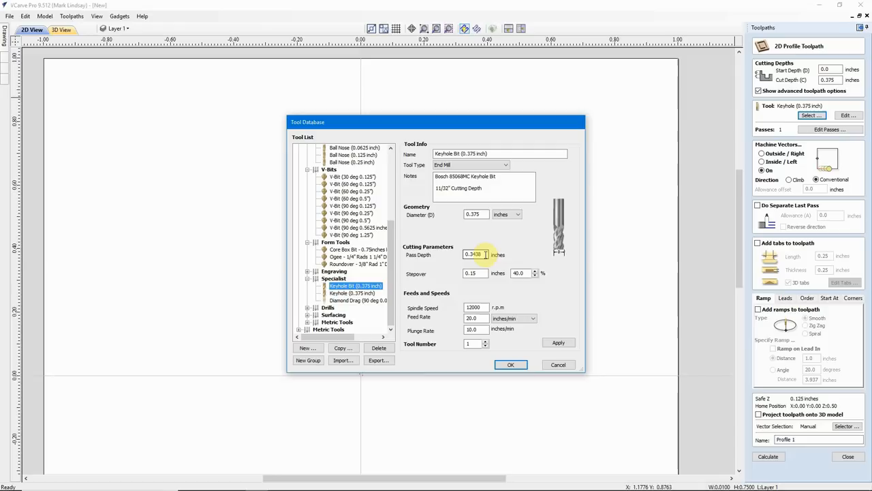
click(511, 365)
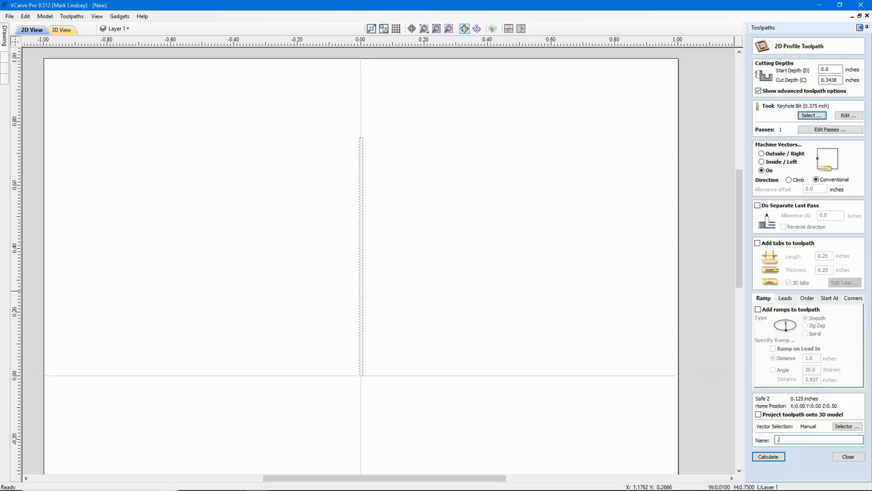
text(.75 long vertical keyhole)
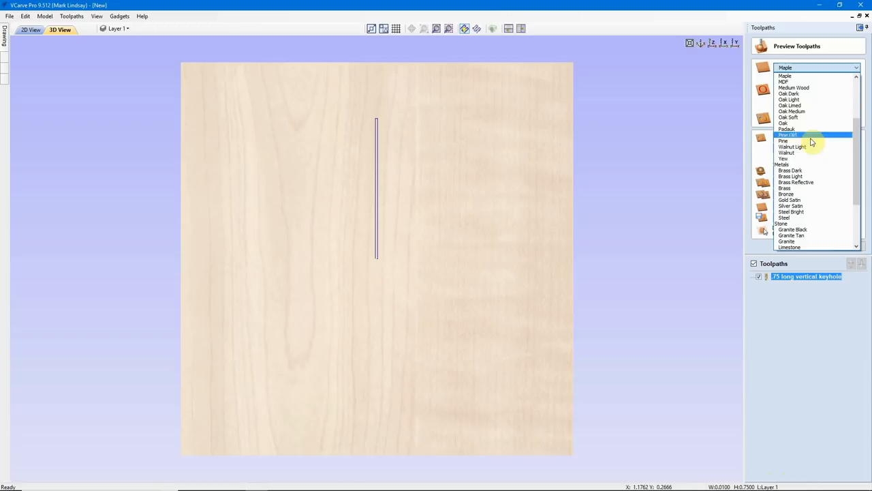
Switch the preview material from maple to Medium Wood.
click(794, 88)
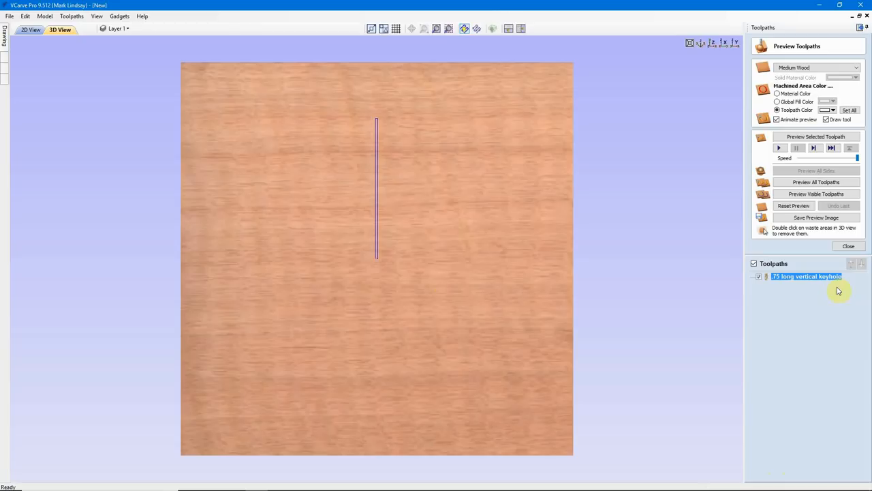
mouse_move(375, 83)
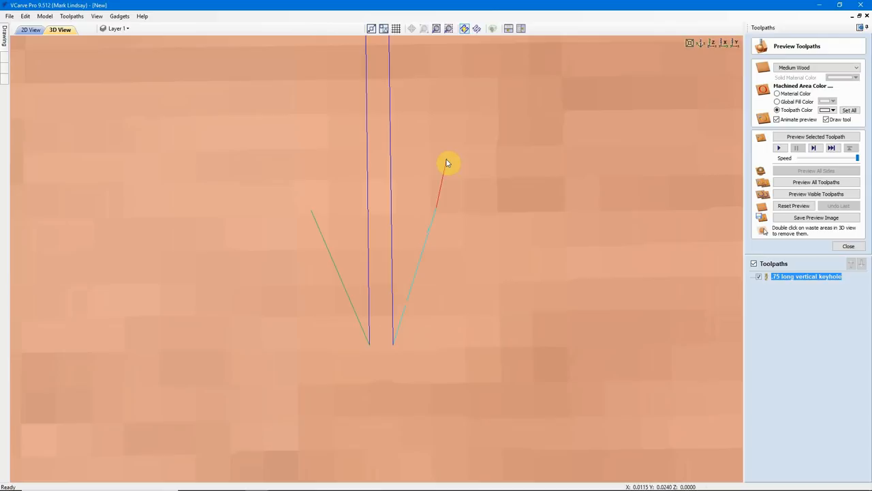
mouse_move(396, 348)
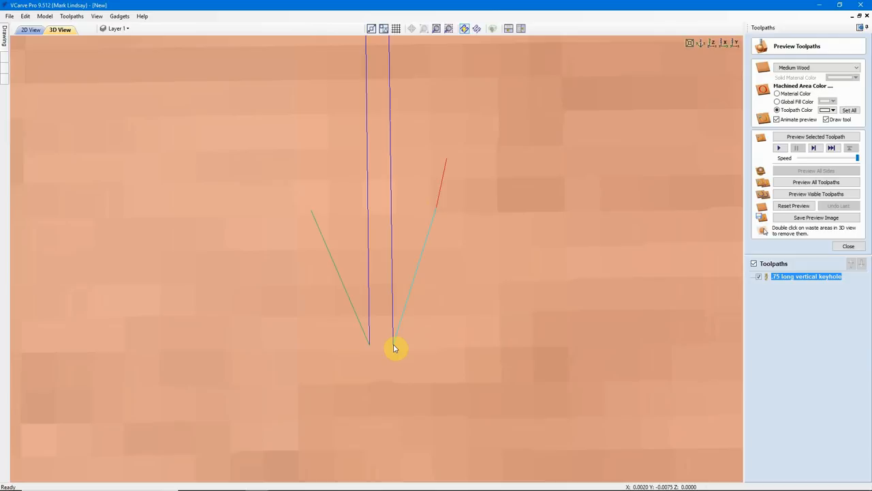
mouse_move(361, 322)
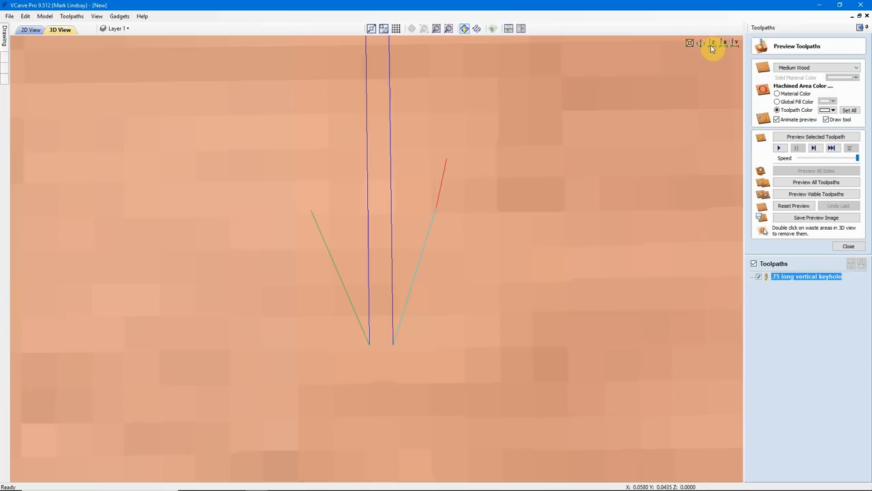
Reset to top view and simulate the .75-inch keyhole cut in medium wood.
click(817, 137)
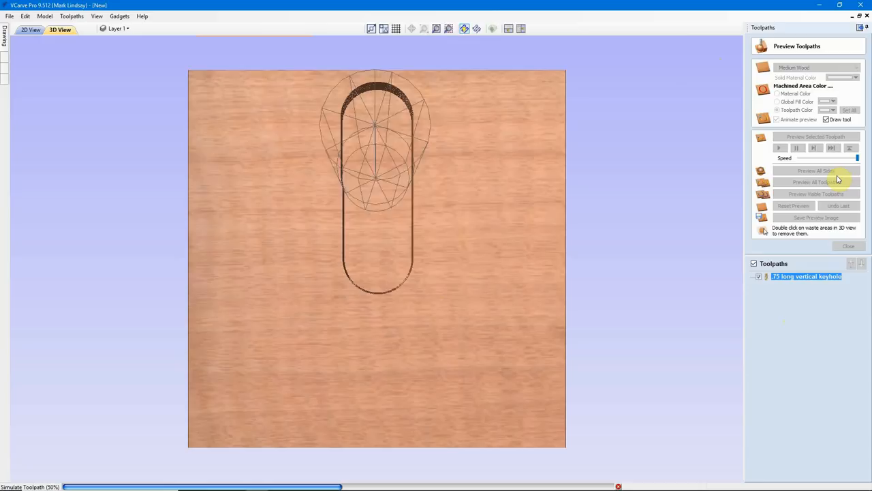
click(816, 182)
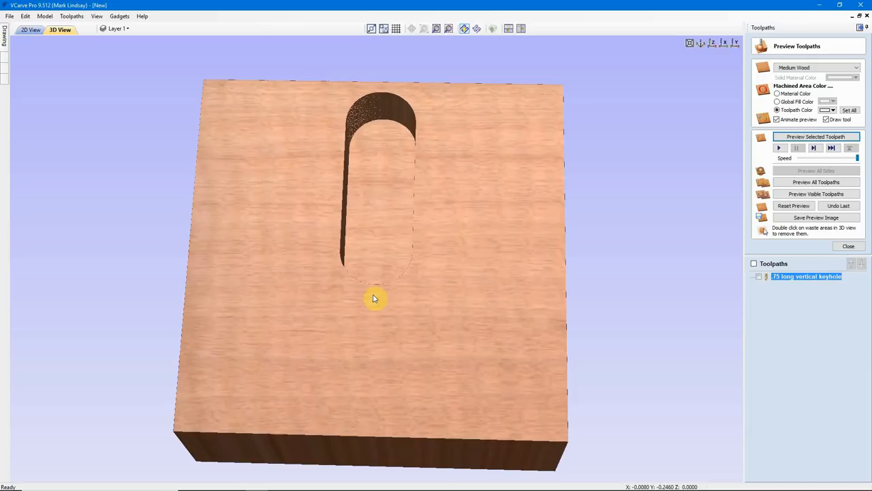
Orbit the block back to a top-down view.
drag(373, 298, 304, 240)
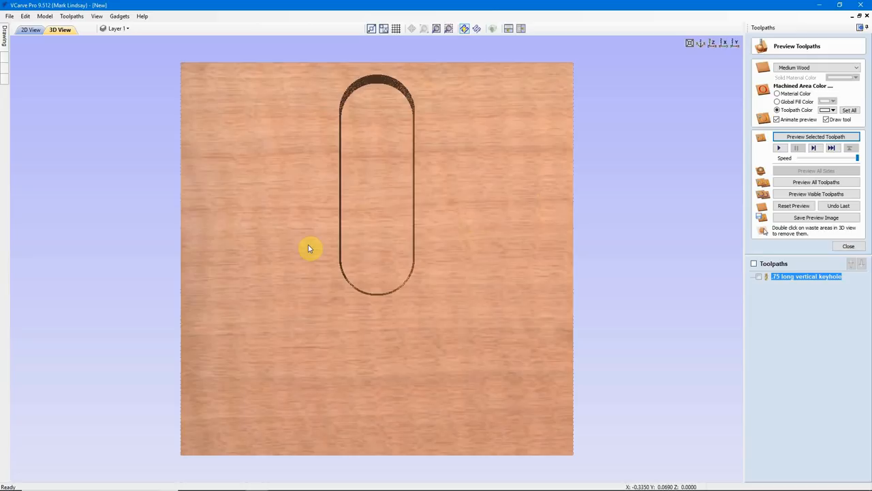
mouse_move(375, 126)
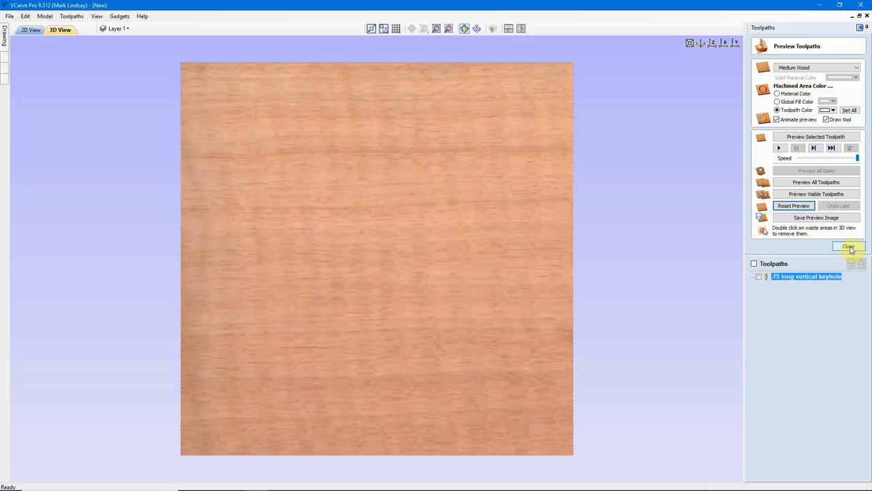
Close the preview and tick the keyhole toolpath for saving.
click(849, 247)
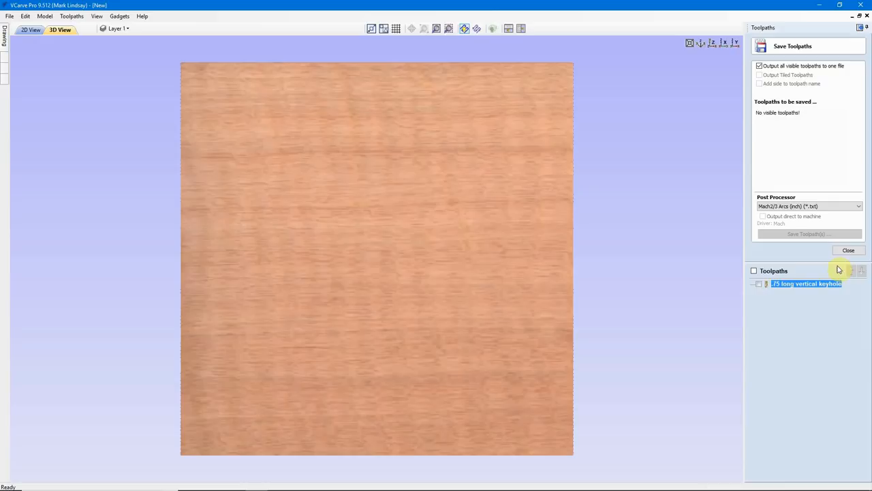
click(809, 234)
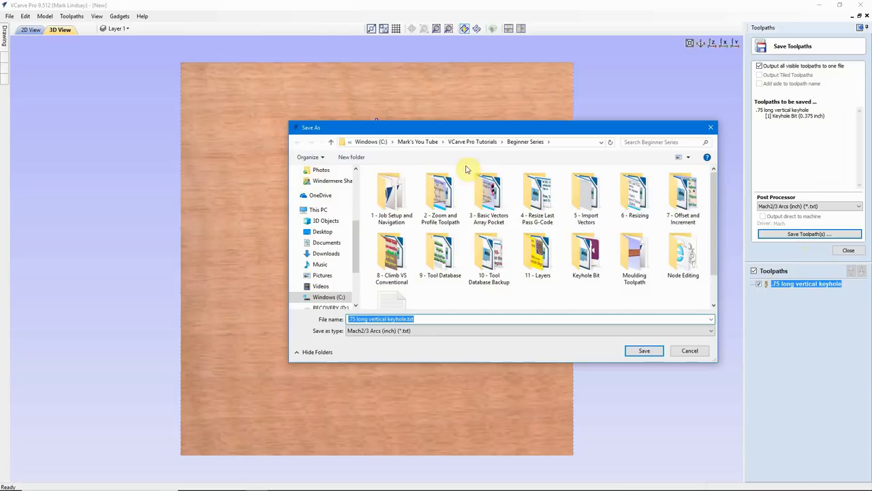
Save '.75 long vertical keyhole.txt' into the Keyhole Bit folder.
double_click(585, 252)
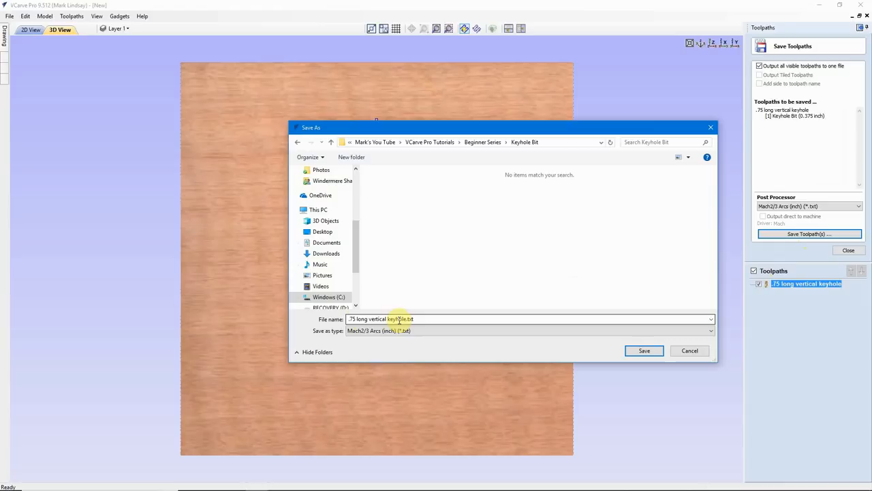
click(644, 350)
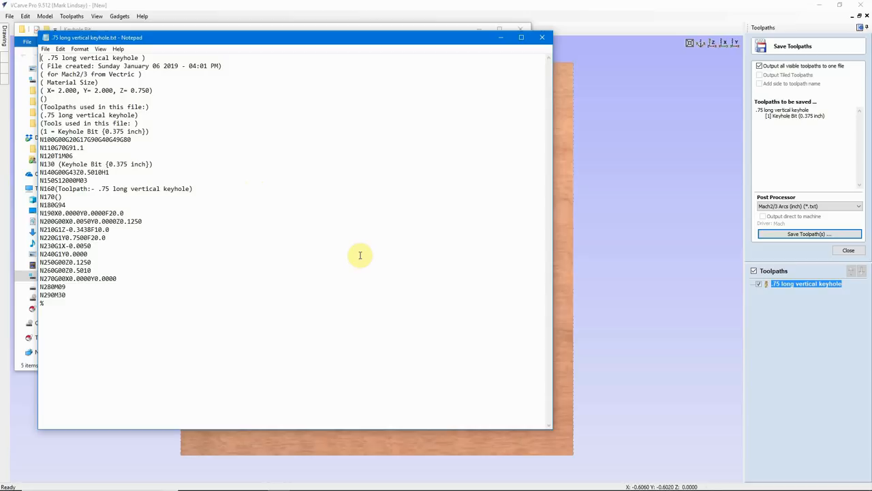
mouse_move(400, 250)
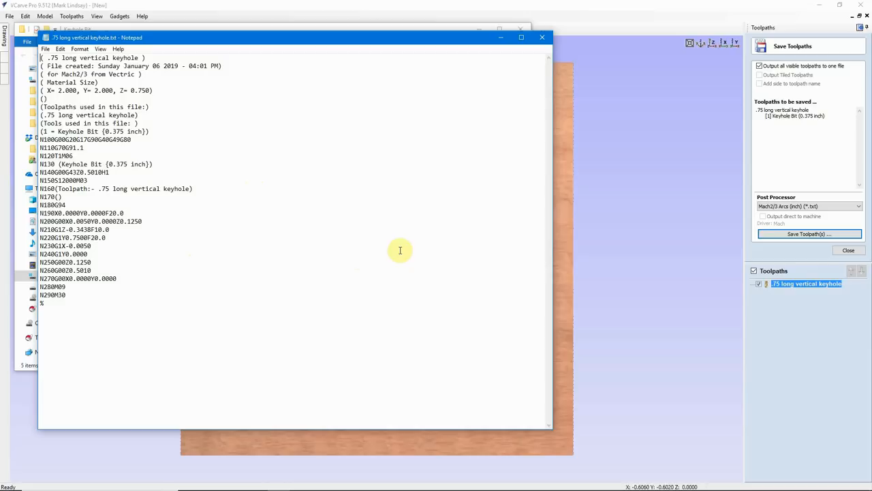